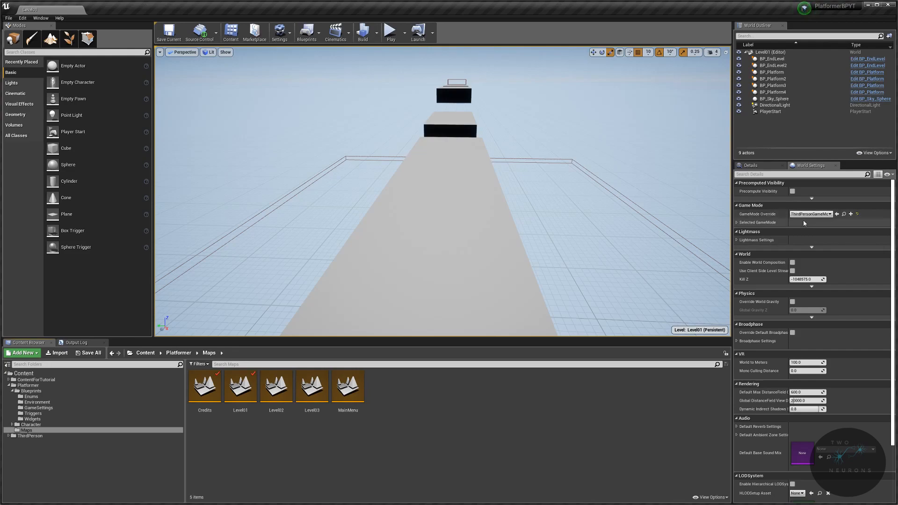
pyautogui.moveTo(809, 214)
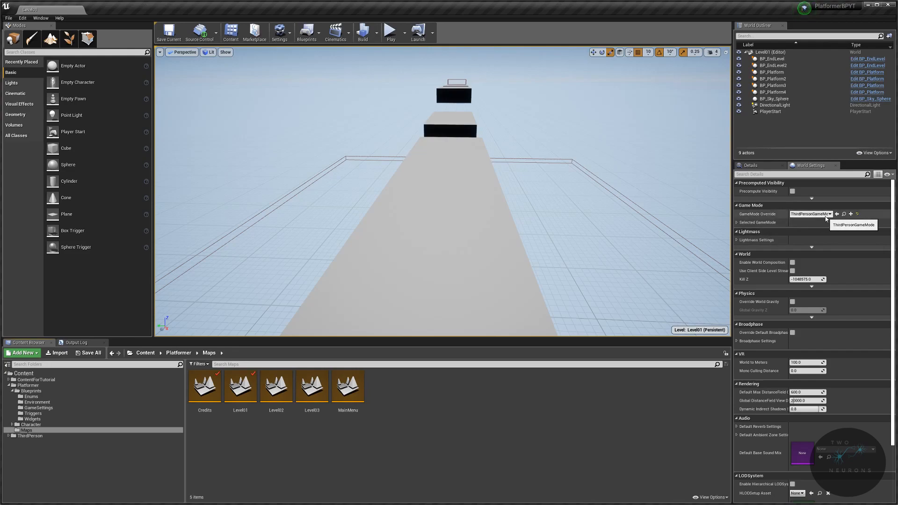
# - Open Level02 and Level03, give Level03 the ThirdPersonGameMode override, then open MainMenu
pyautogui.doubleClick(276, 385)
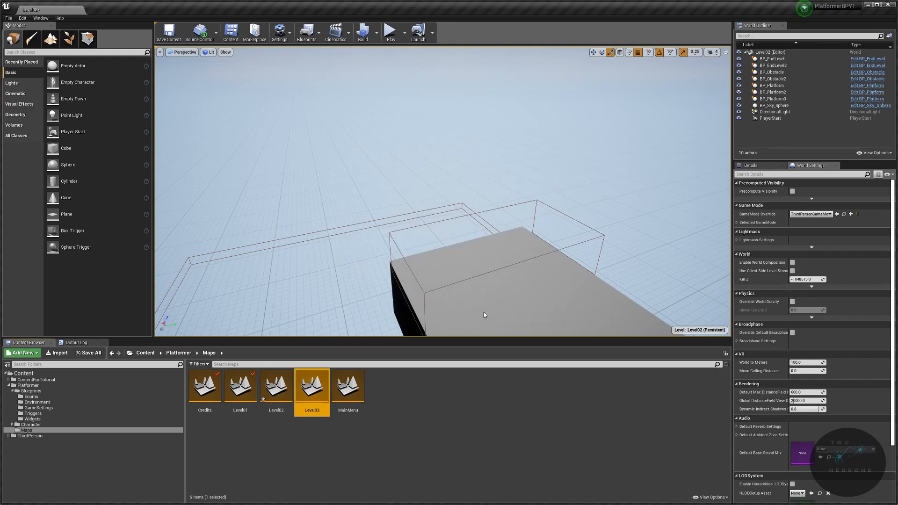
pyautogui.doubleClick(312, 385)
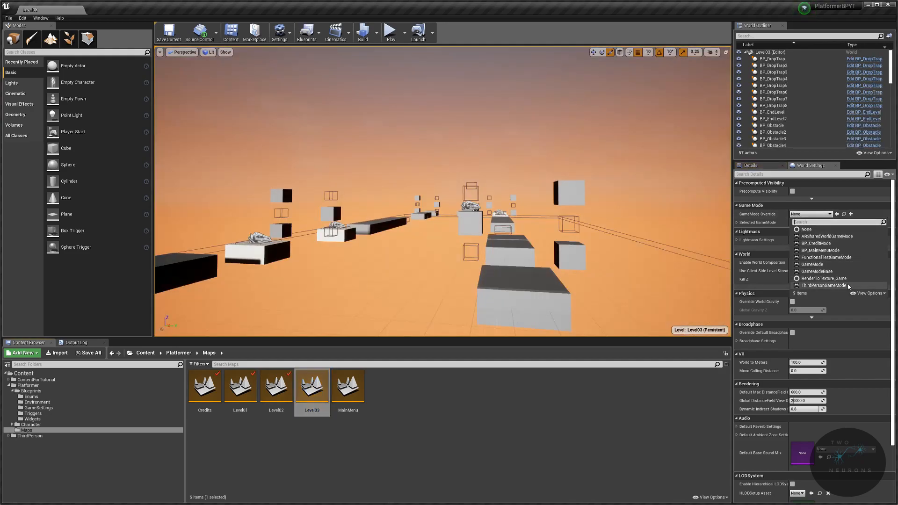
pyautogui.click(825, 286)
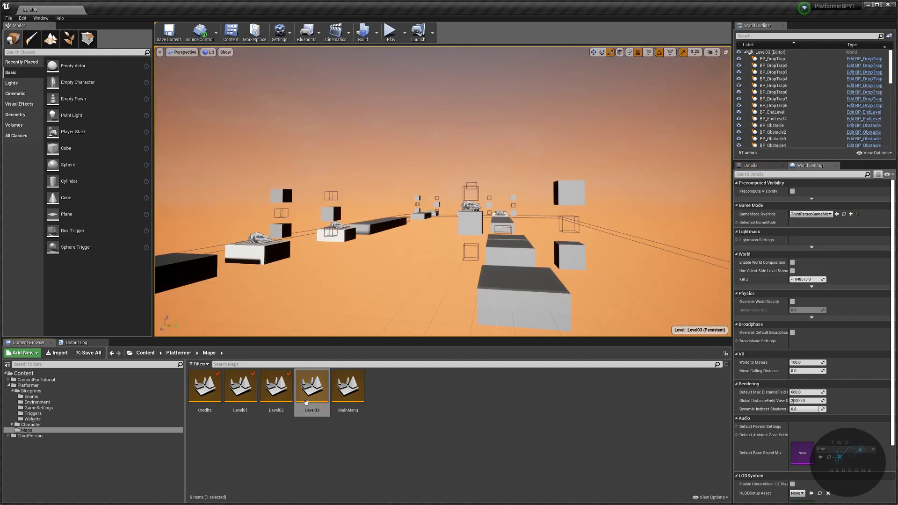
pyautogui.doubleClick(347, 383)
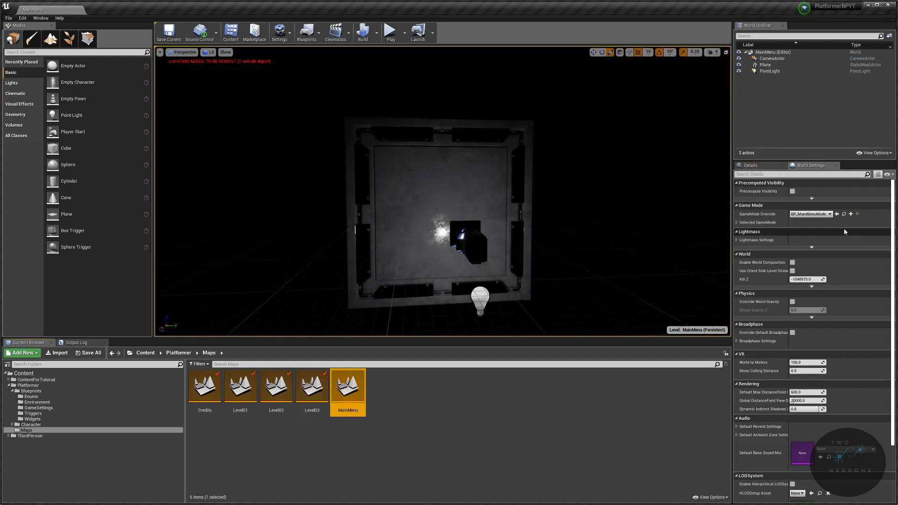
pyautogui.moveTo(204, 383)
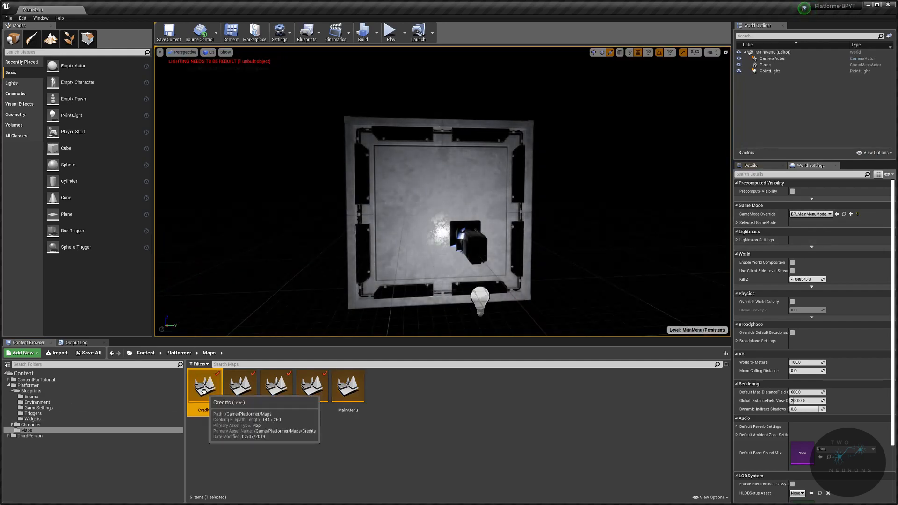
pyautogui.moveTo(298, 242)
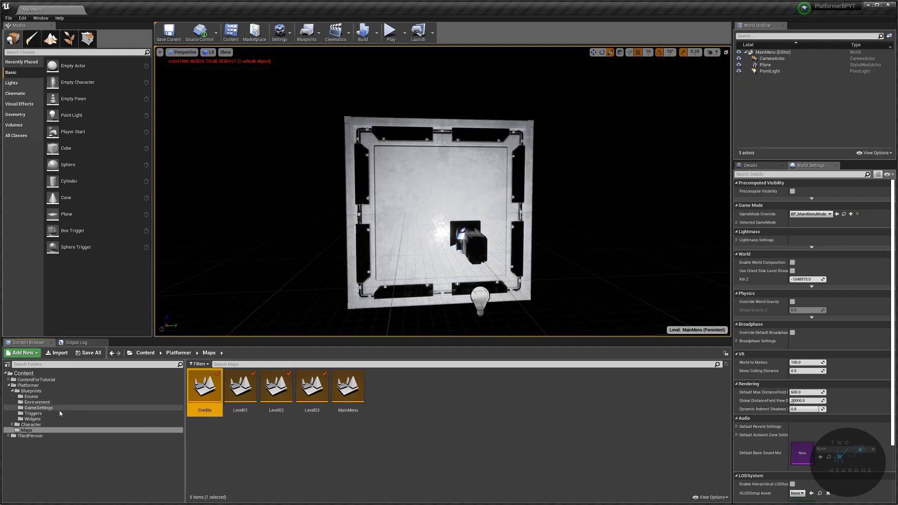
# - Browse Blueprints > GameSettings and open the BP_MainMenuMode blueprint
pyautogui.click(31, 391)
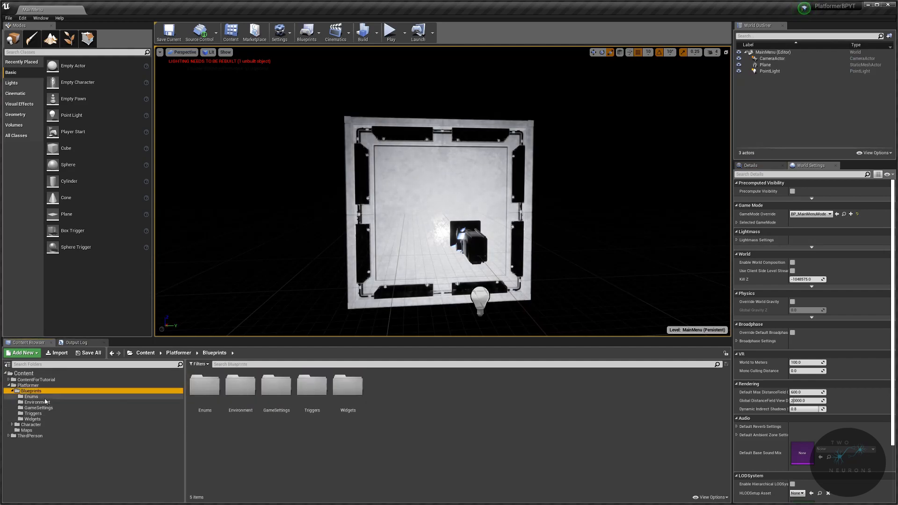
pyautogui.click(204, 385)
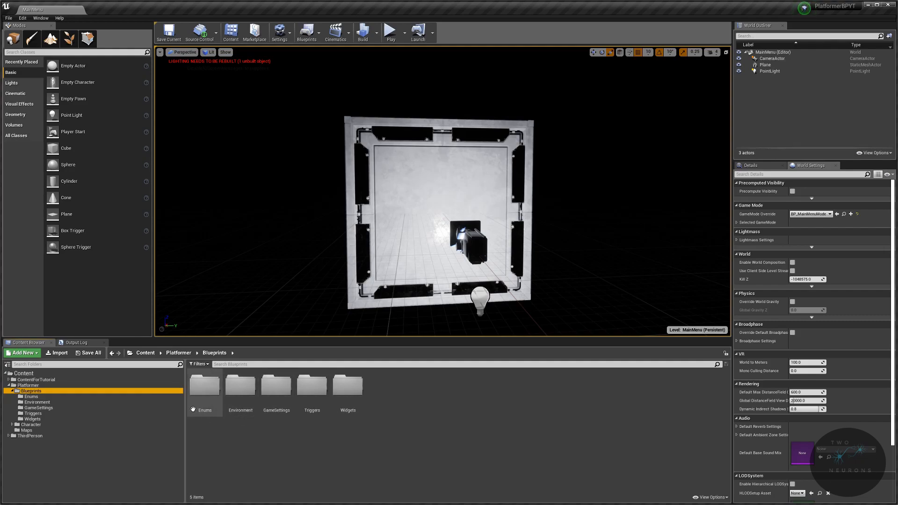
pyautogui.click(275, 385)
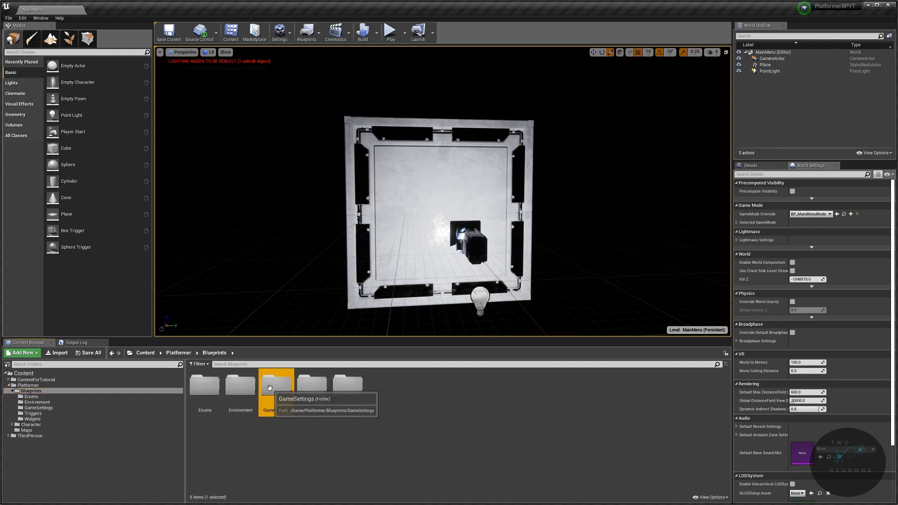
pyautogui.doubleClick(276, 384)
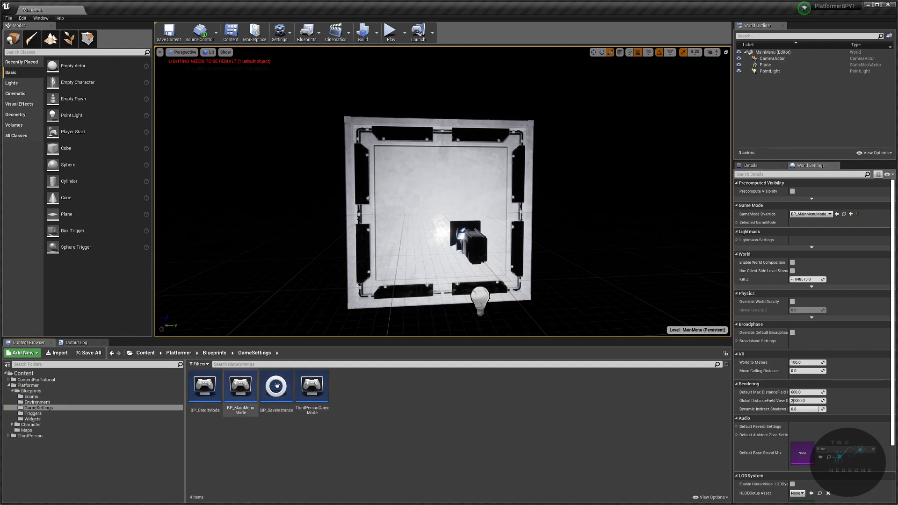
pyautogui.doubleClick(240, 384)
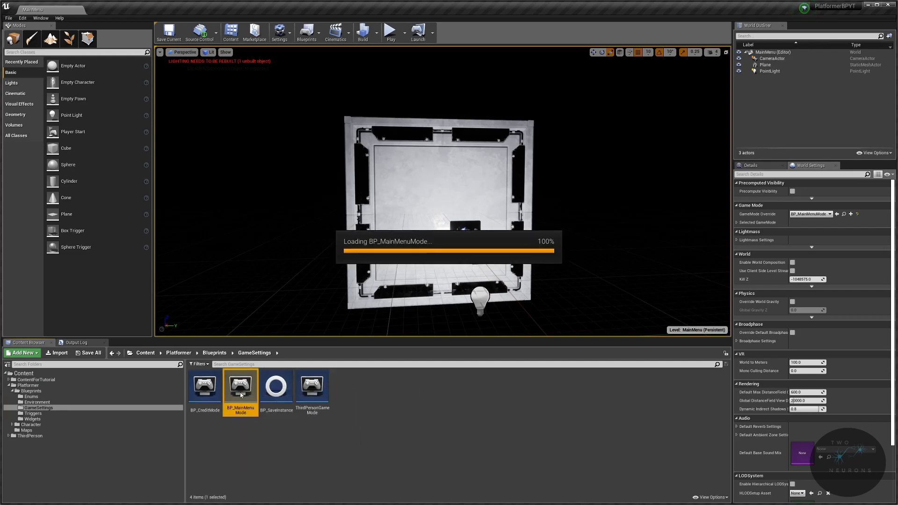
# - Add a Set Input Mode UI Only node fed by Get Player Controller, and compile
pyautogui.doubleClick(240, 384)
pyautogui.write('show')
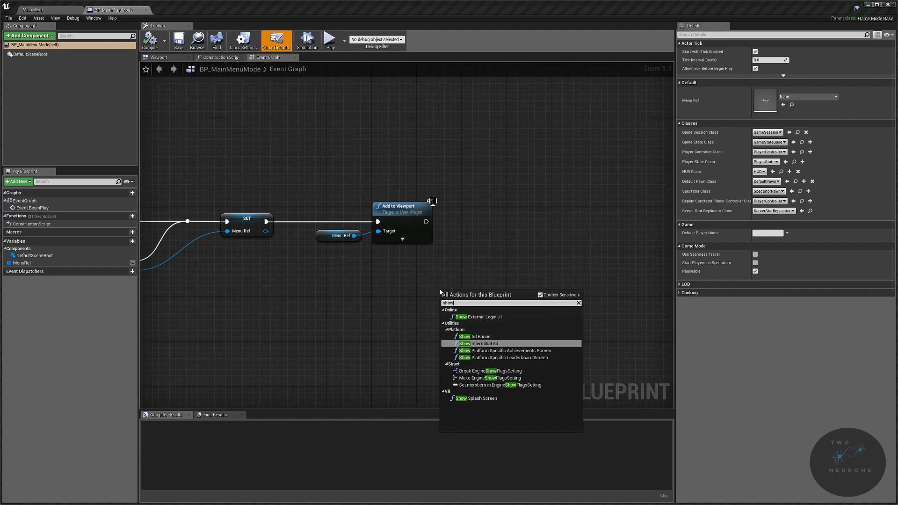
pyautogui.write('set ui')
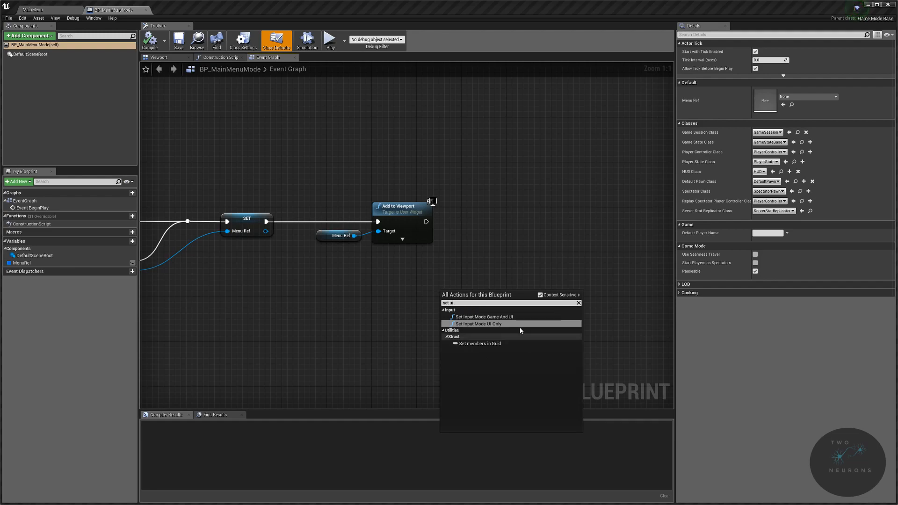
pyautogui.click(476, 323)
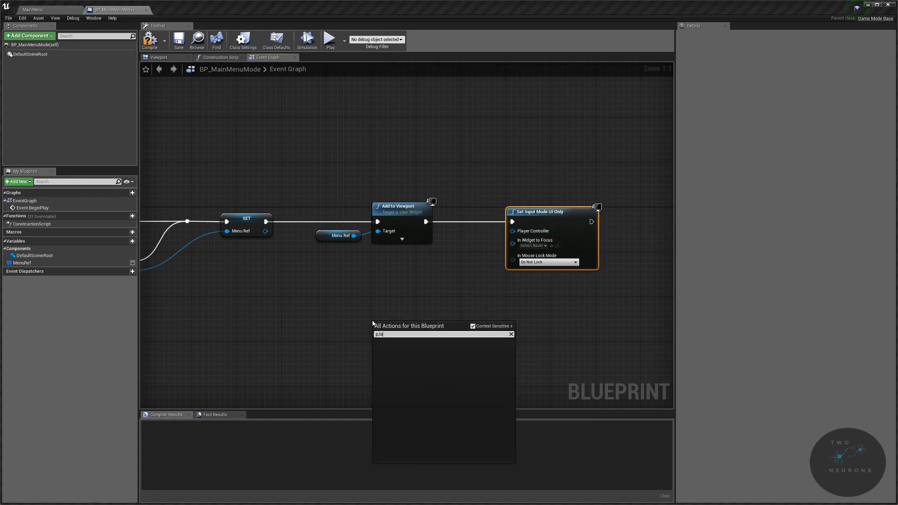
pyautogui.write('player control')
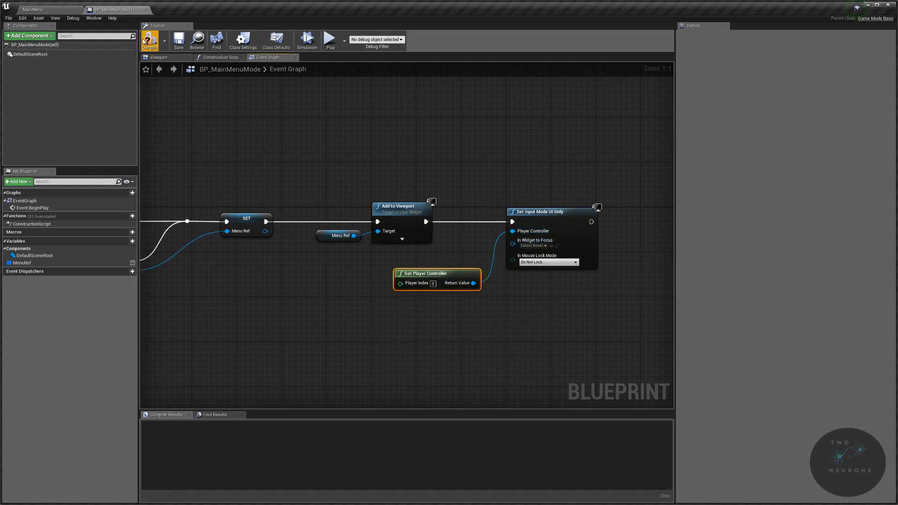
pyautogui.click(149, 39)
pyautogui.write('show')
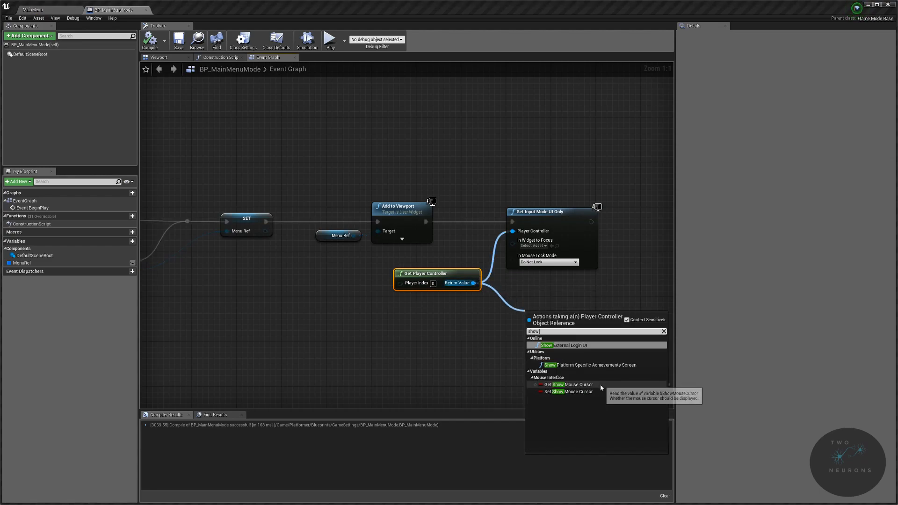
# - Add a Set Show Mouse Cursor node, tidy the controller wire, and save the blueprint
pyautogui.click(570, 392)
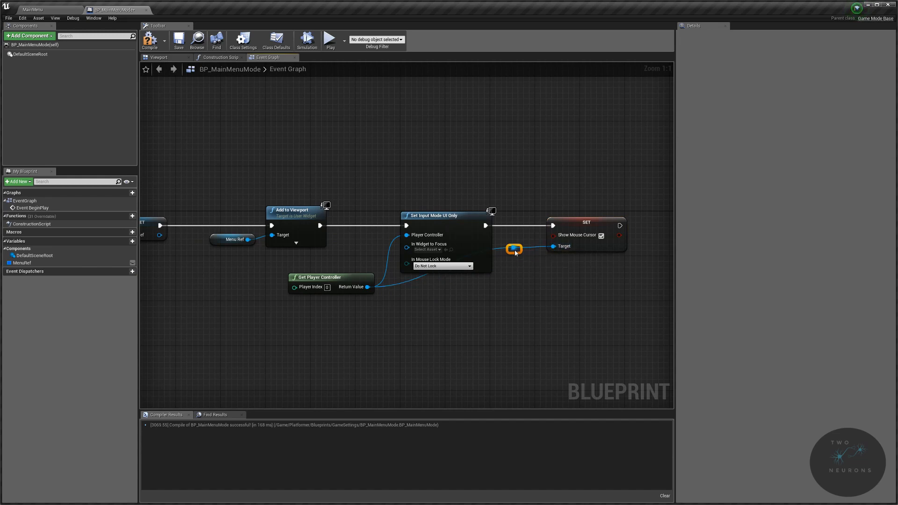
pyautogui.moveTo(514, 250); pyautogui.dragTo(508, 288)
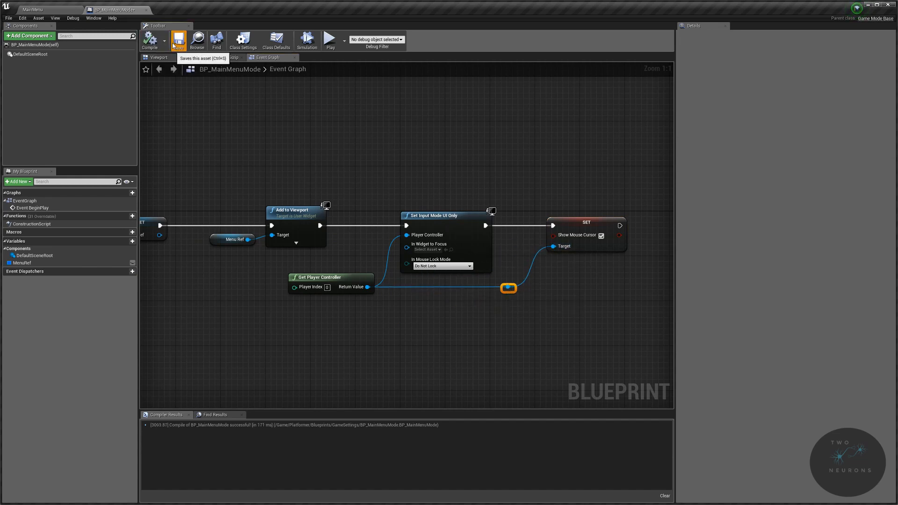
pyautogui.click(33, 9)
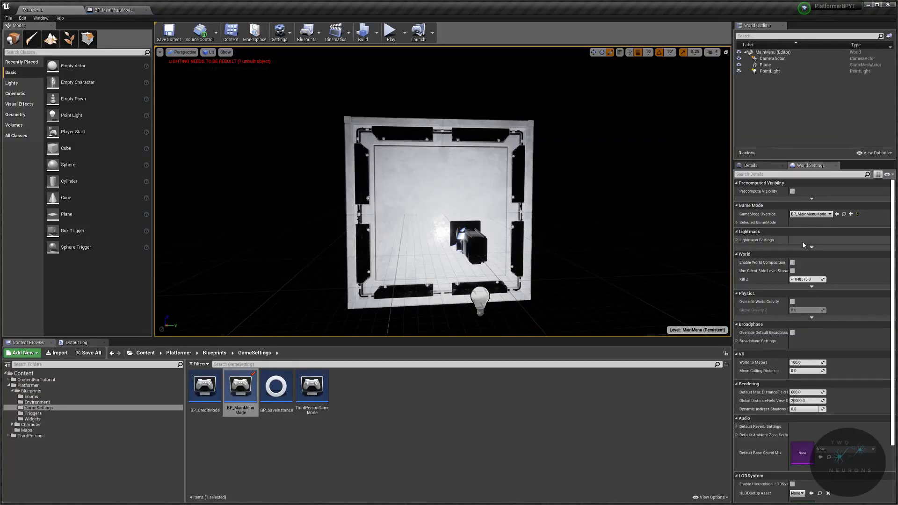
# - Open the Credits map from the Maps folder and confirm it uses BP_CreditMode
pyautogui.click(25, 430)
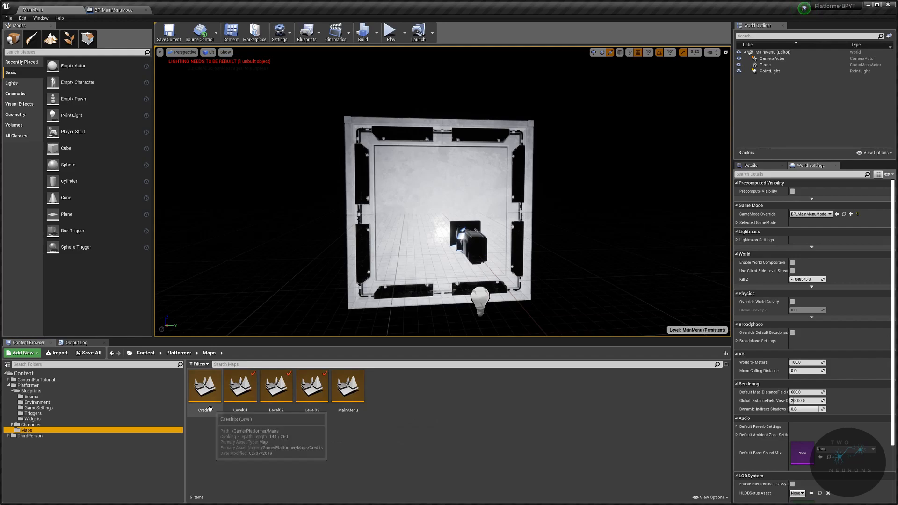
pyautogui.click(347, 385)
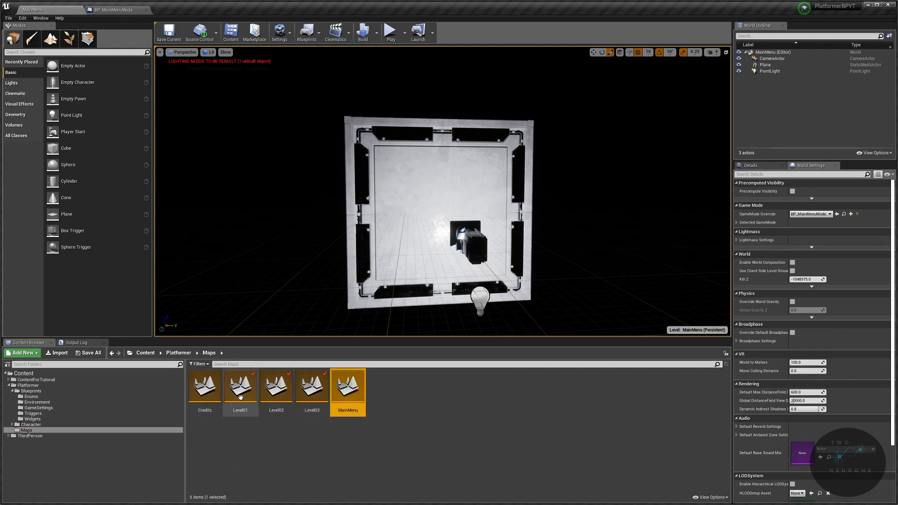
pyautogui.click(204, 387)
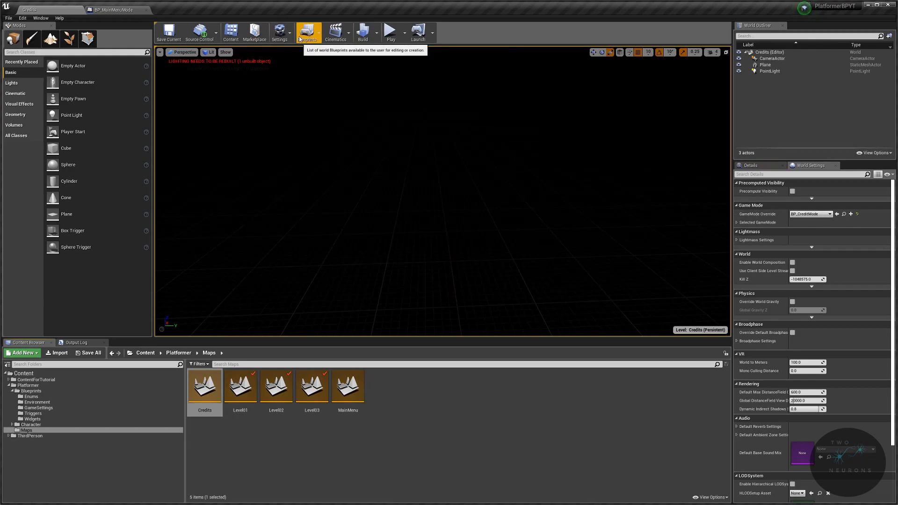
pyautogui.click(280, 31)
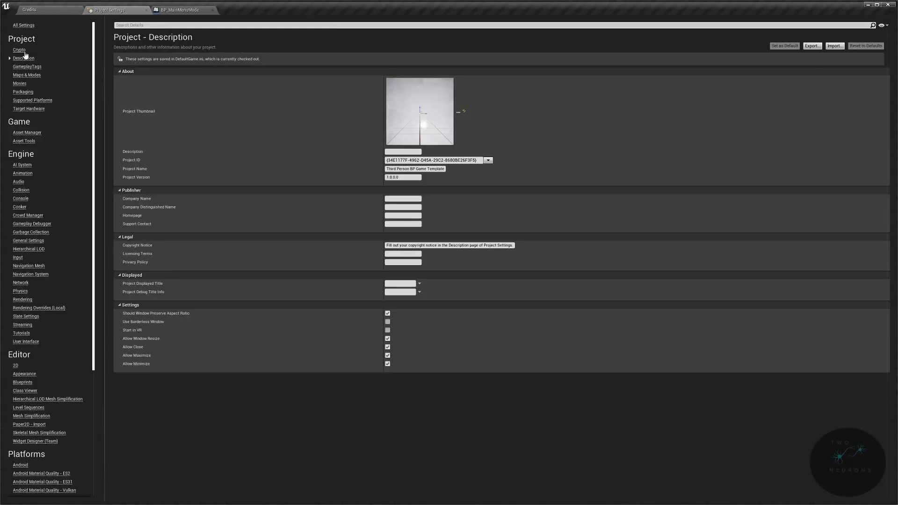
# - Set the Game Default Map to MainMenu under Maps & Modes
pyautogui.click(26, 75)
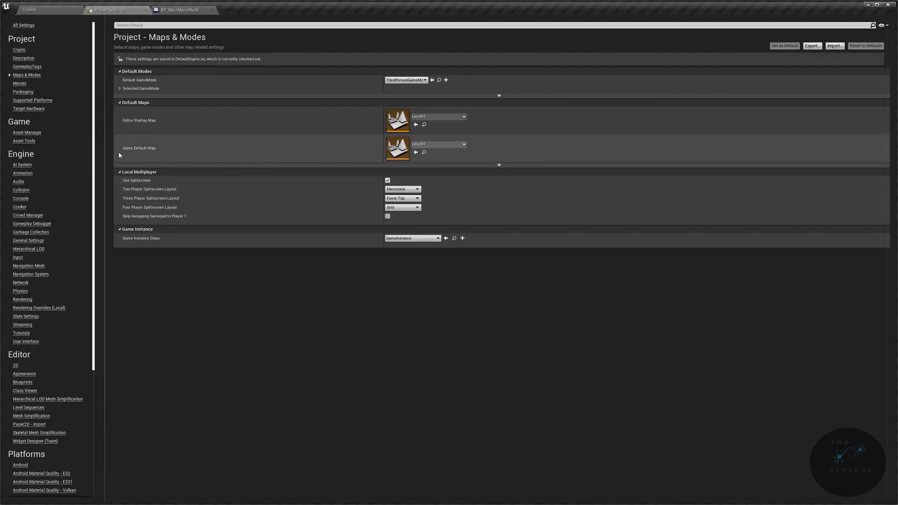
pyautogui.moveTo(472, 147)
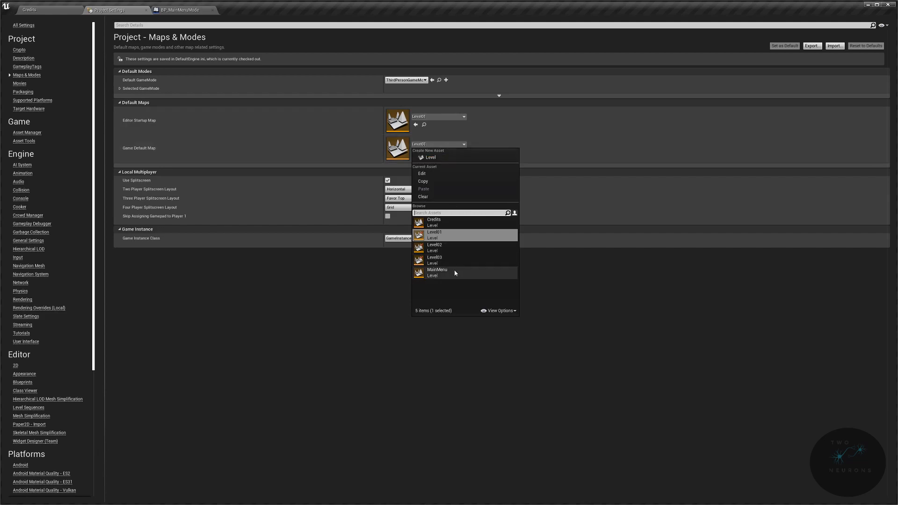
pyautogui.click(436, 272)
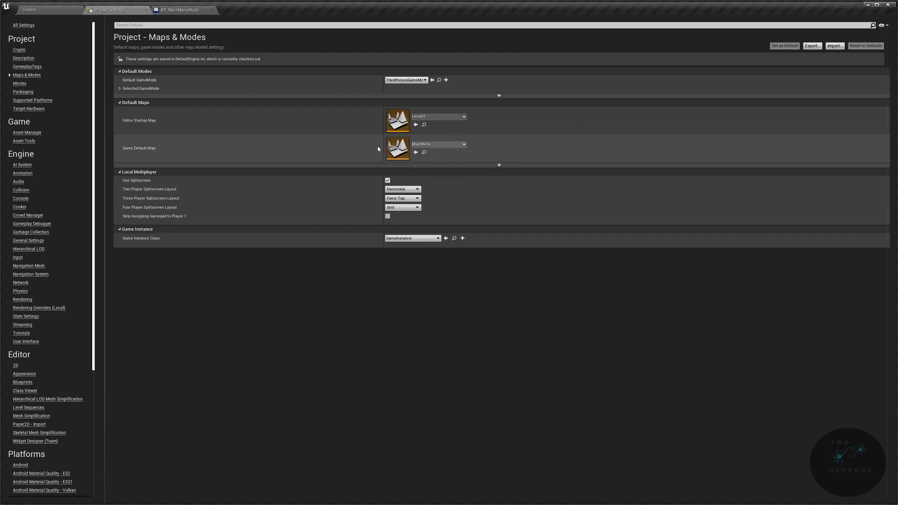
pyautogui.moveTo(106, 115)
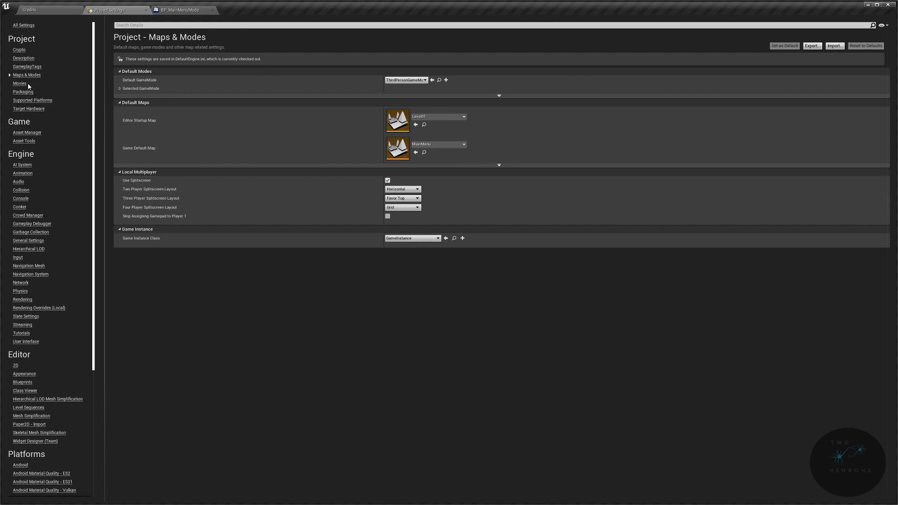
pyautogui.moveTo(18, 212)
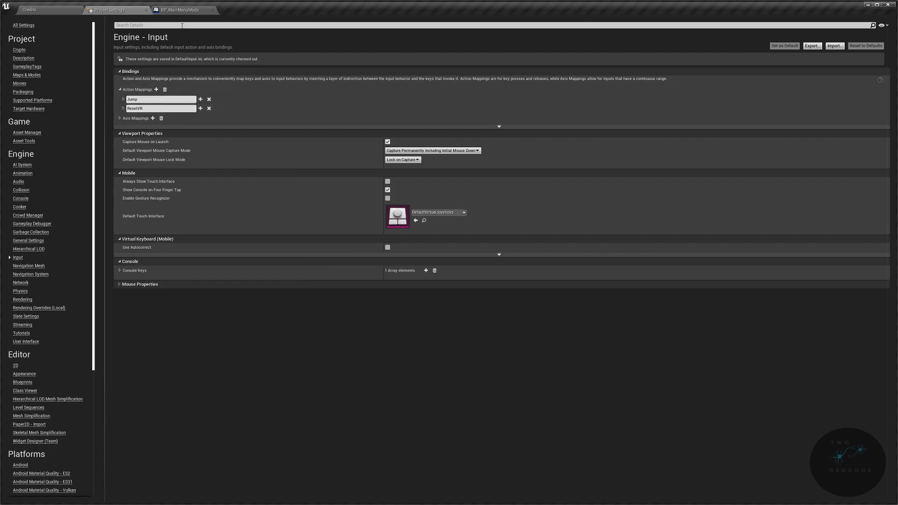
pyautogui.moveTo(156, 89)
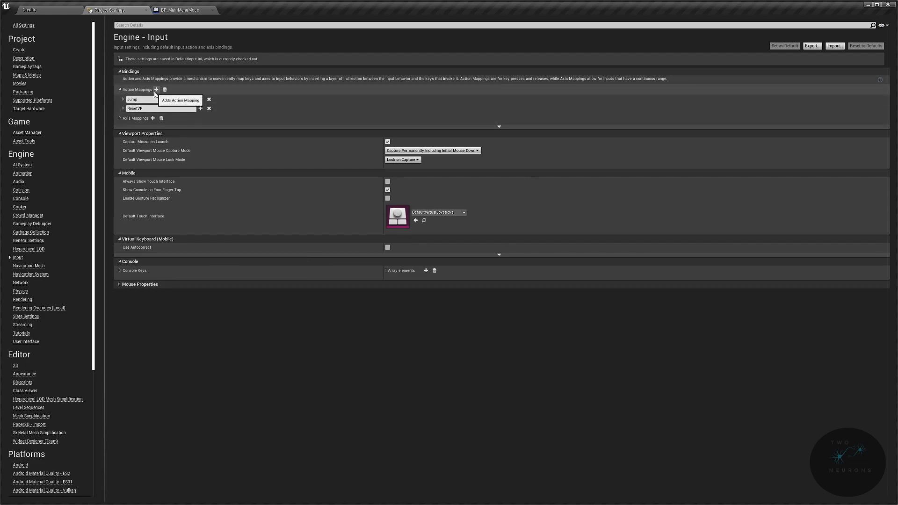
# - Add an Exit action mapping in Input settings bound to the Escape key
pyautogui.click(156, 89)
pyautogui.write('esc')
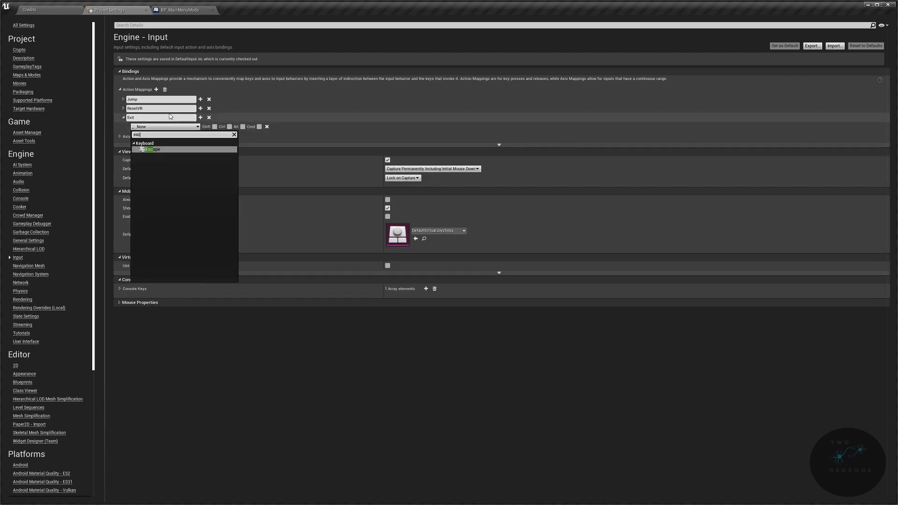
pyautogui.click(150, 150)
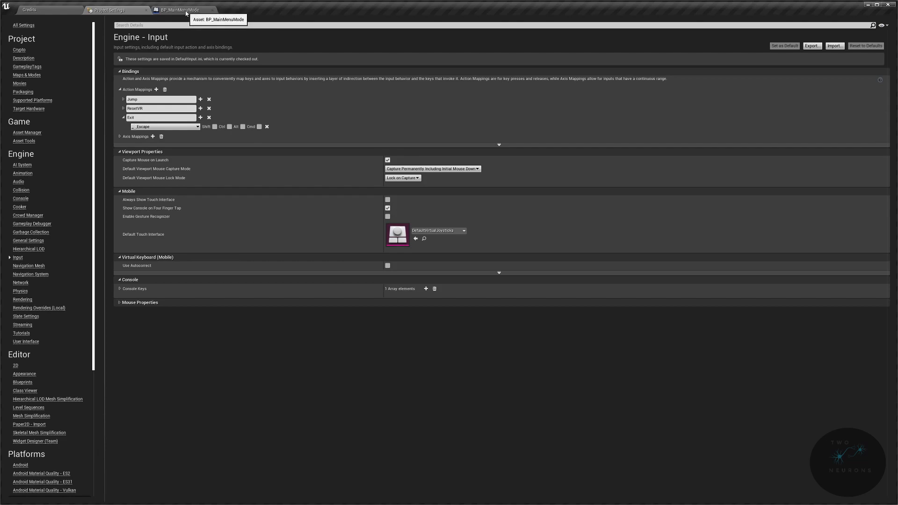
# - Switch back to the Credits level editor and browse to the Character folder
pyautogui.click(181, 10)
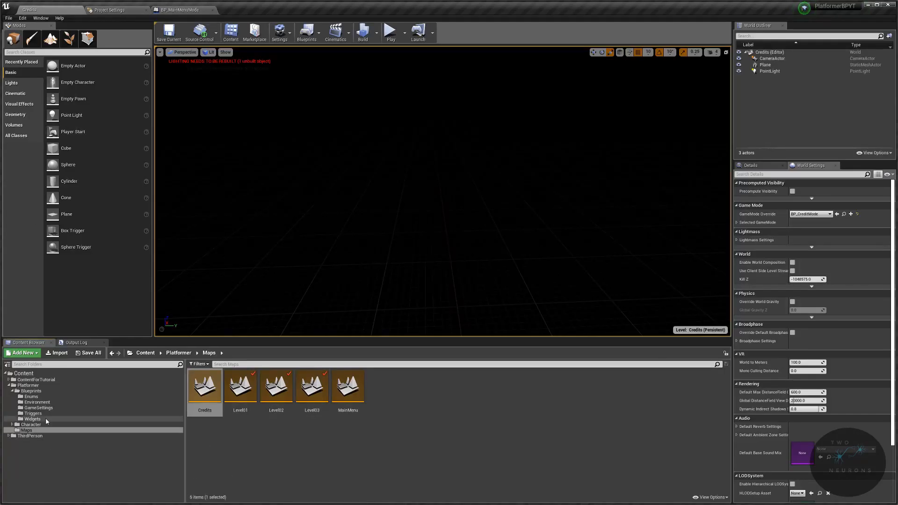
pyautogui.click(34, 430)
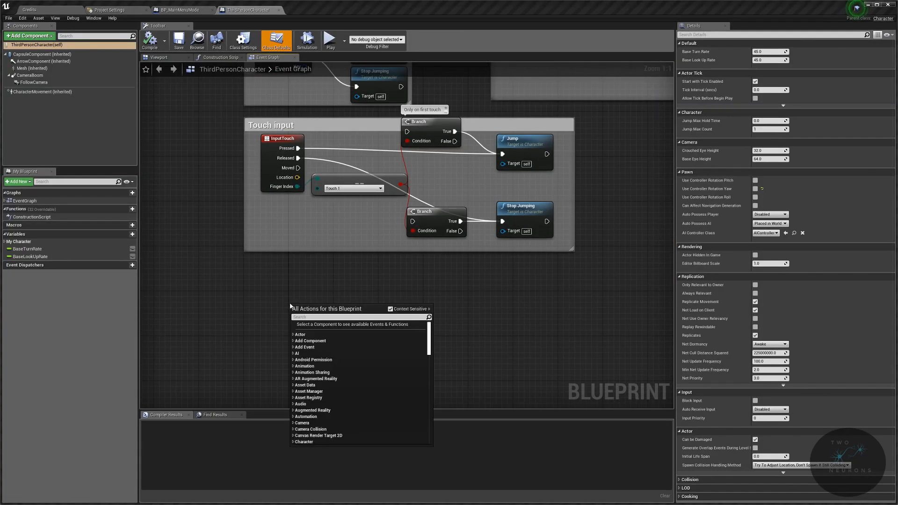
# - Add an InputAction Exit event to ThirdPersonCharacter's Event Graph, wired to Quit Game
pyautogui.write('escape')
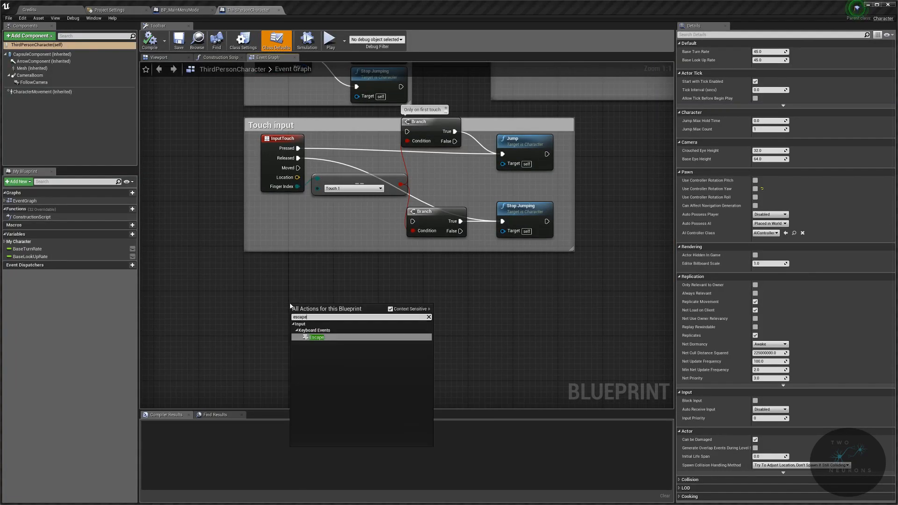
pyautogui.click(316, 336)
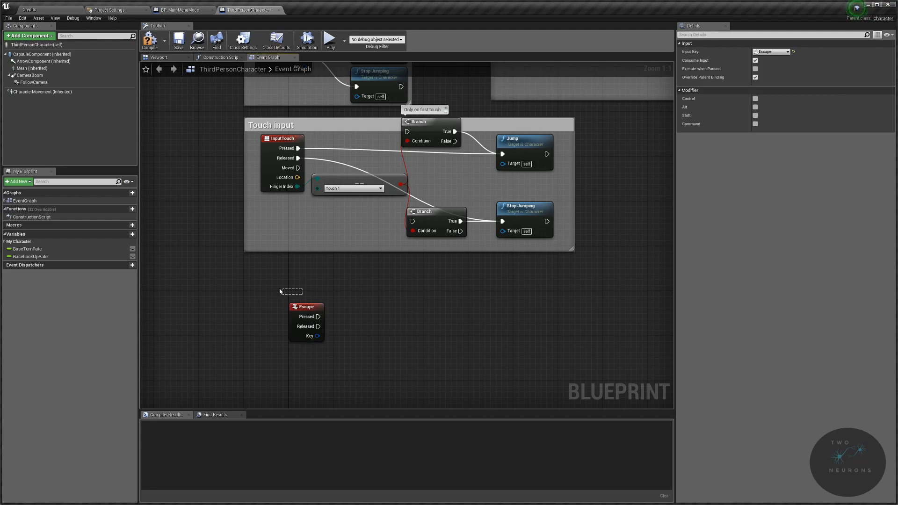
pyautogui.moveTo(307, 307); pyautogui.dragTo(267, 295)
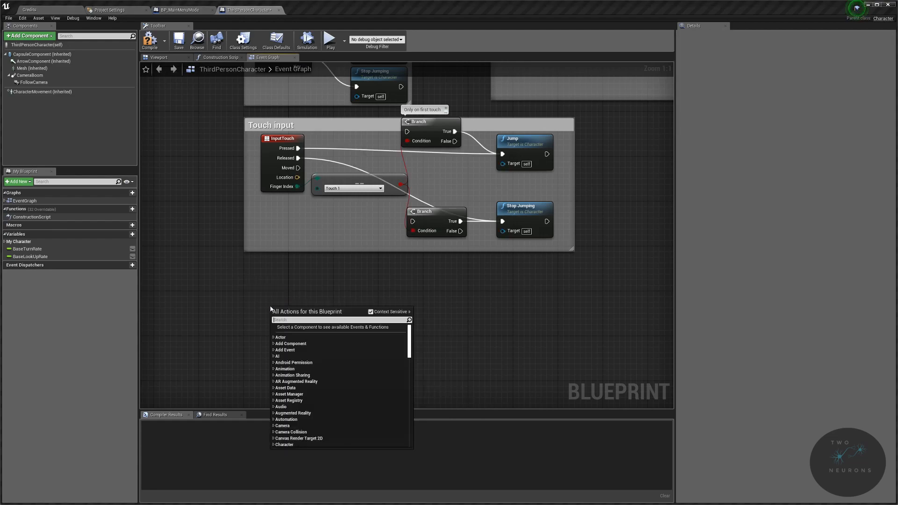
pyautogui.write('exit')
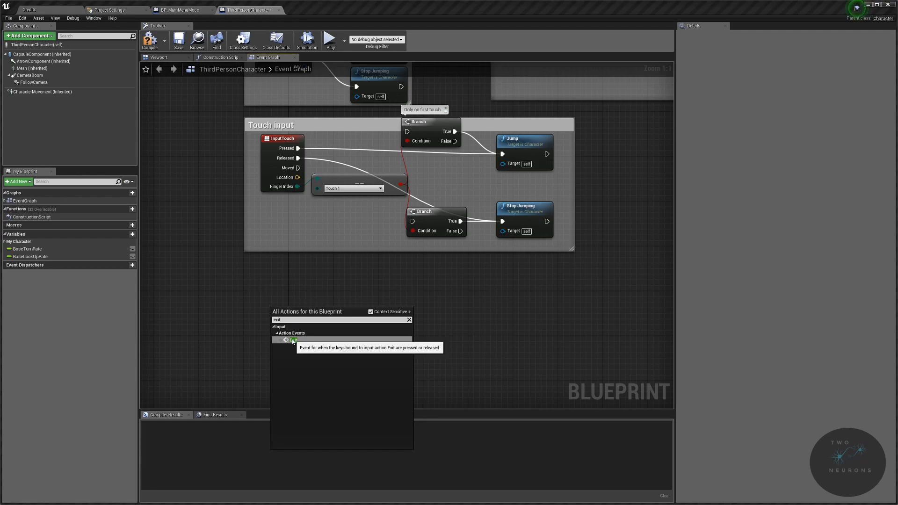
pyautogui.click(292, 339)
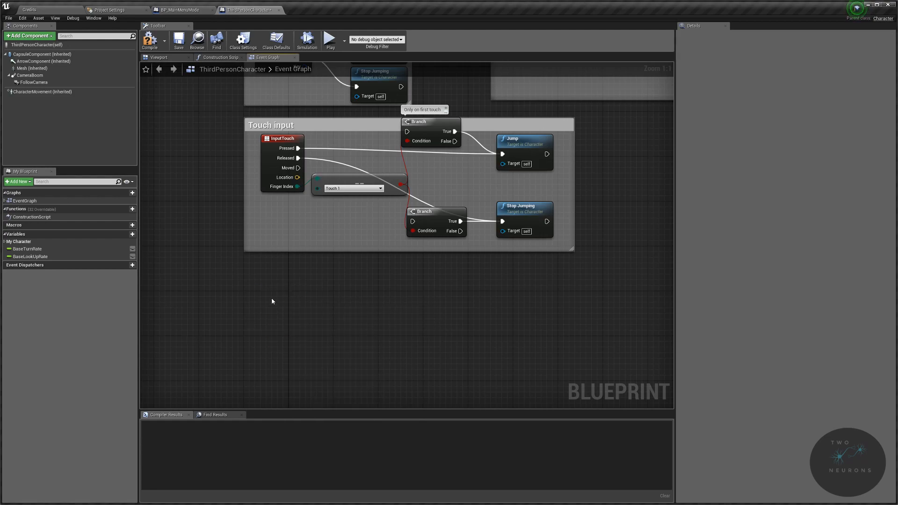
pyautogui.write('exit')
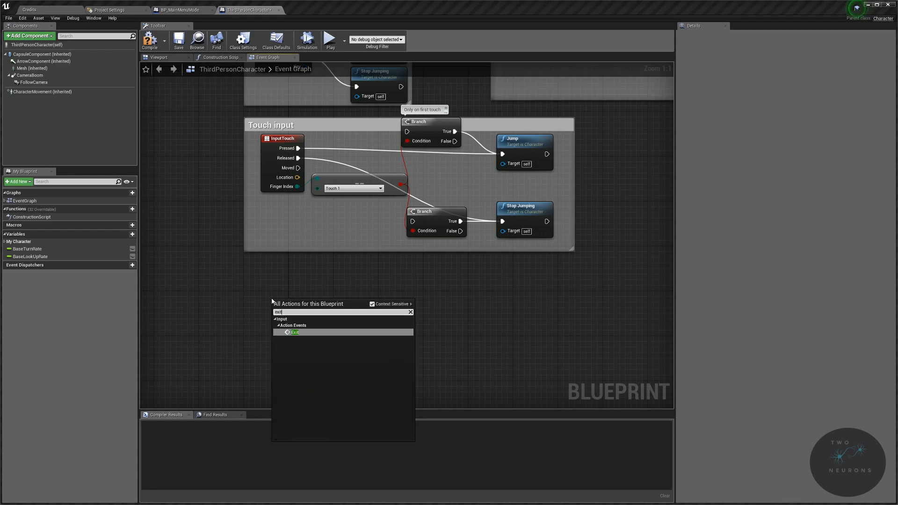
pyautogui.click(295, 333)
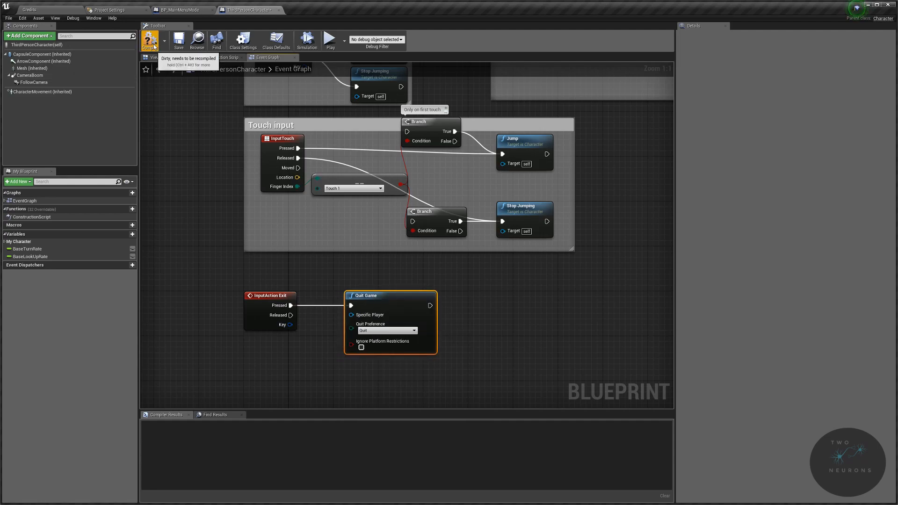
# - Compile ThirdPersonCharacter and open the WBP_MainMenu widget blueprint
pyautogui.click(150, 40)
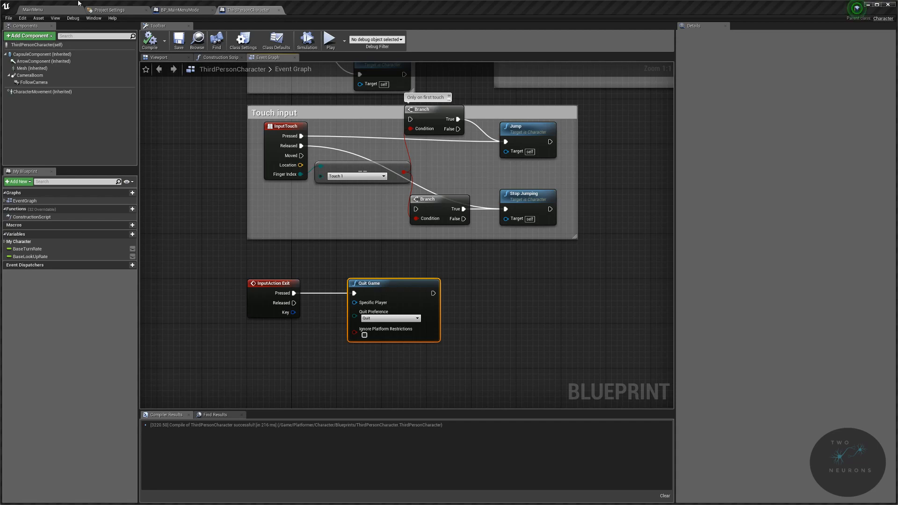
pyautogui.moveTo(78, 13)
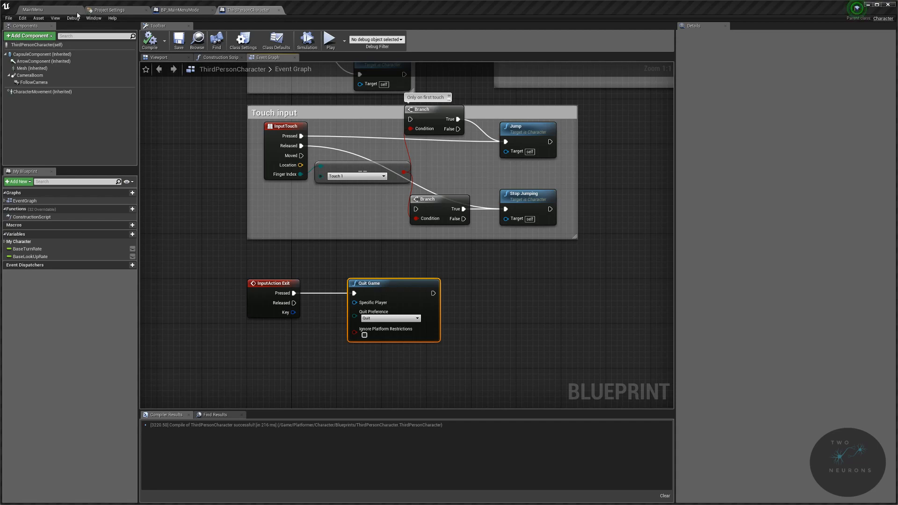
pyautogui.click(33, 9)
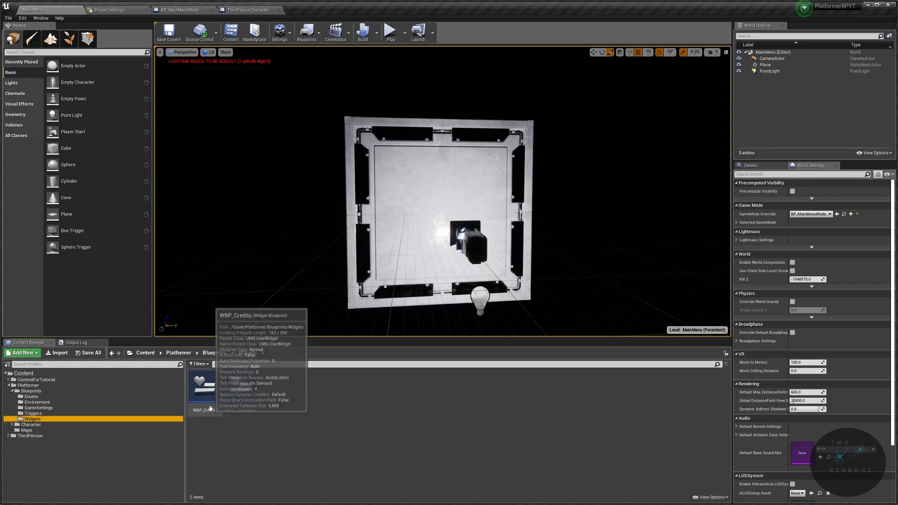
pyautogui.doubleClick(240, 384)
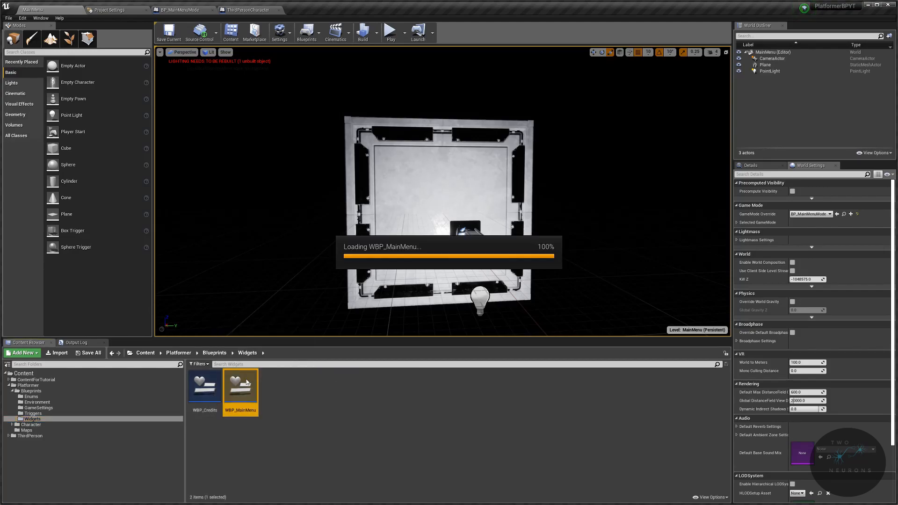
# - Follow Open Level with Set Input Mode Game Only, fed by Get Player Controller
pyautogui.doubleClick(240, 385)
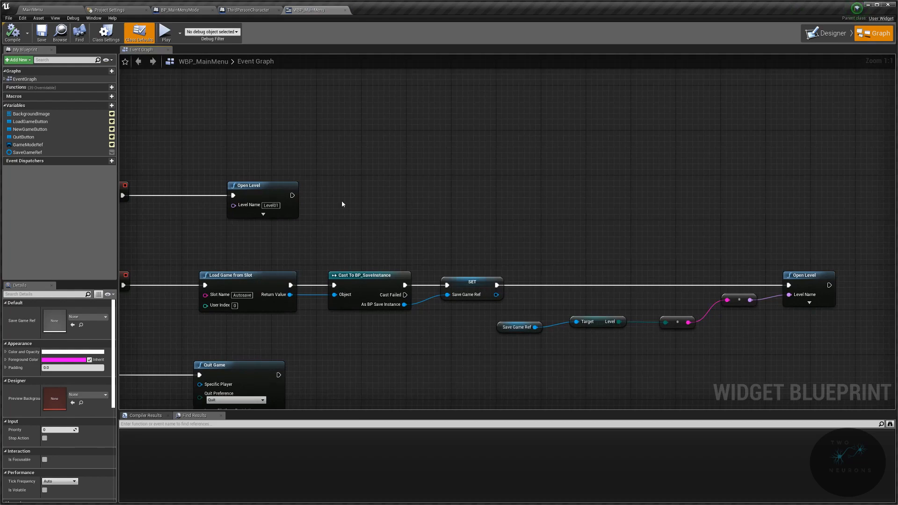
pyautogui.moveTo(291, 196); pyautogui.dragTo(405, 191)
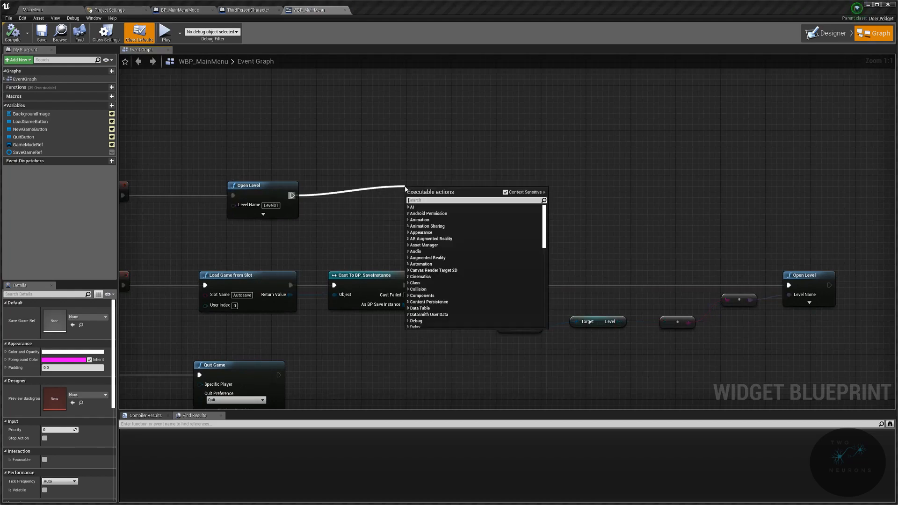
pyautogui.write('set game mode')
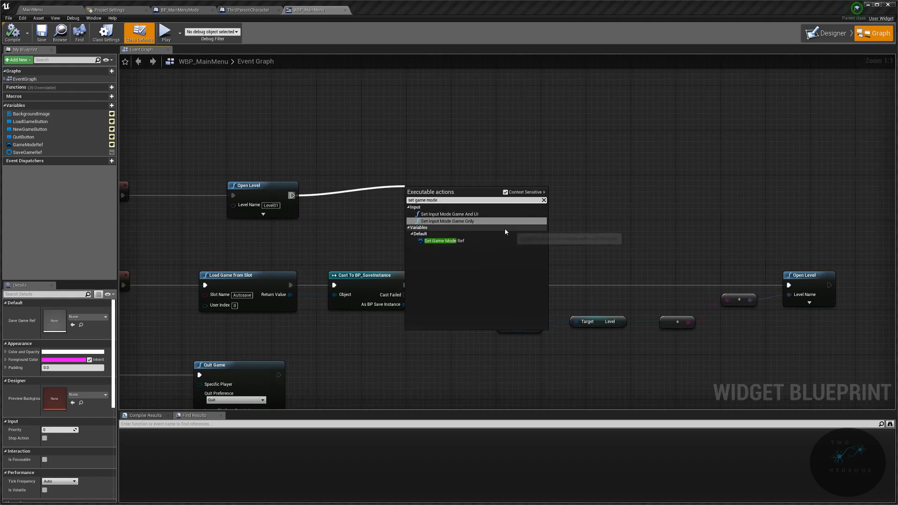
pyautogui.click(446, 221)
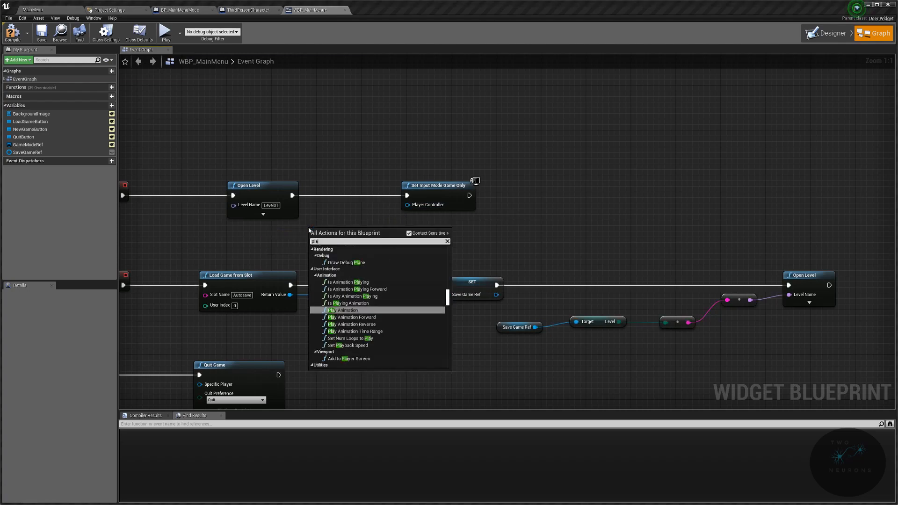
pyautogui.write('player controller')
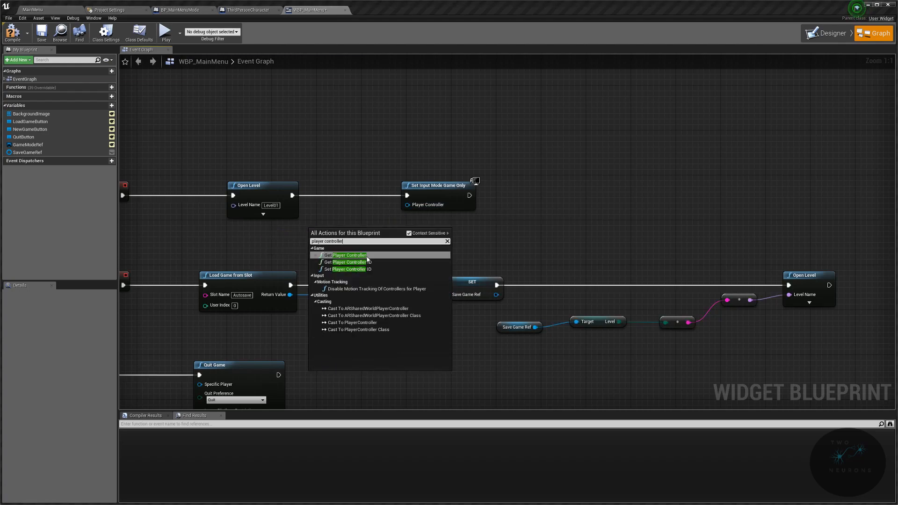
pyautogui.click(348, 255)
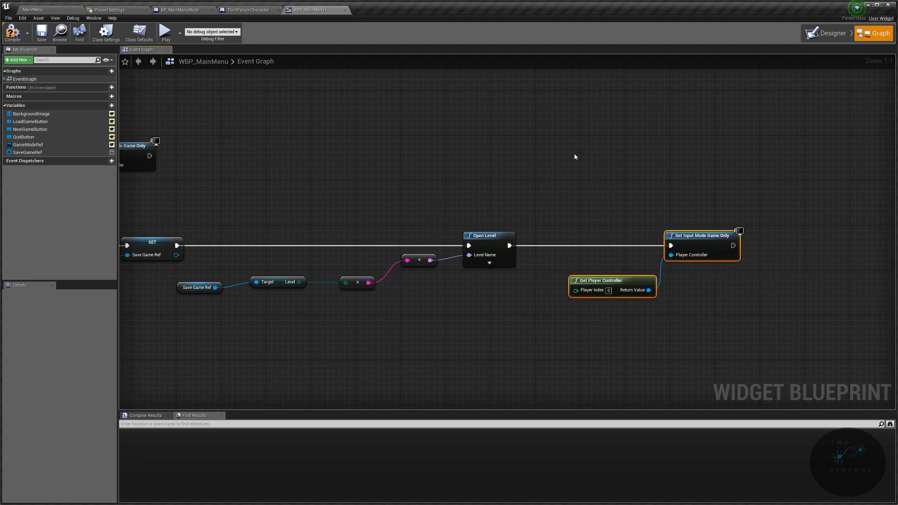
pyautogui.click(165, 32)
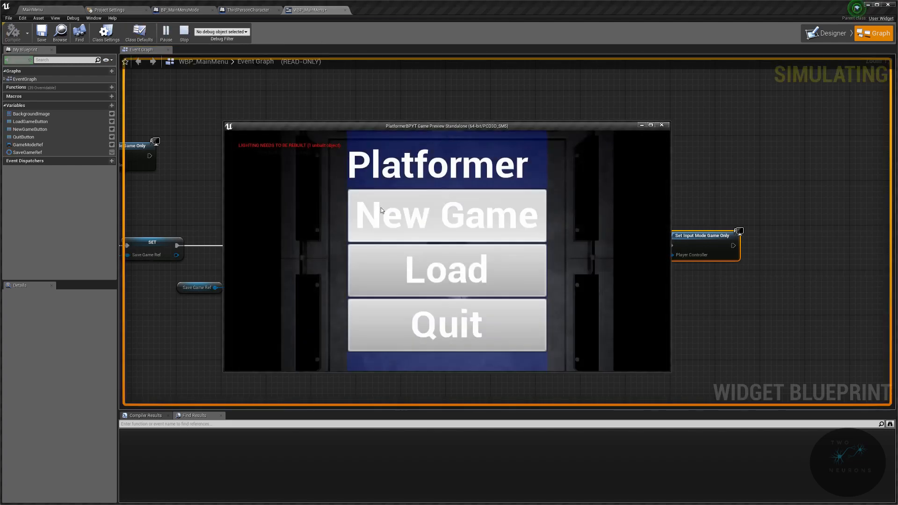
pyautogui.click(445, 215)
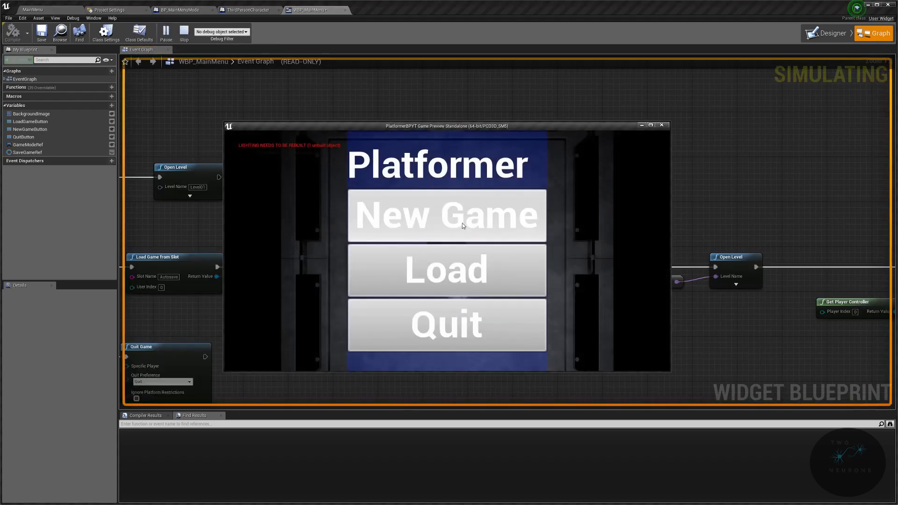
pyautogui.click(446, 215)
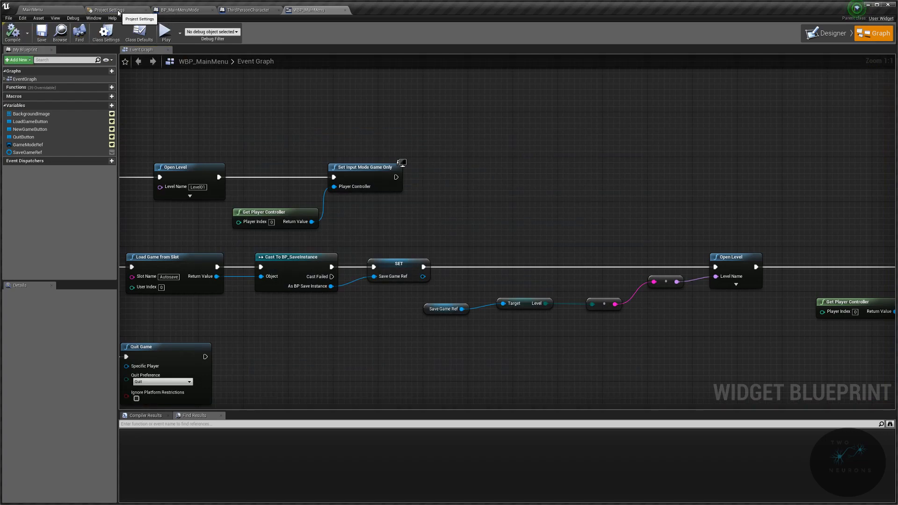
# - In Project Settings > Packaging, keep Development as the build configuration
pyautogui.click(112, 10)
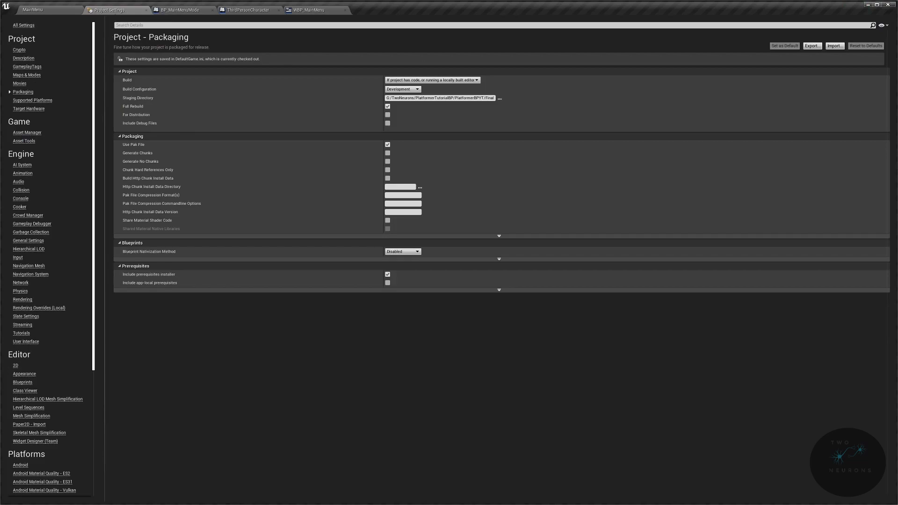
pyautogui.click(18, 258)
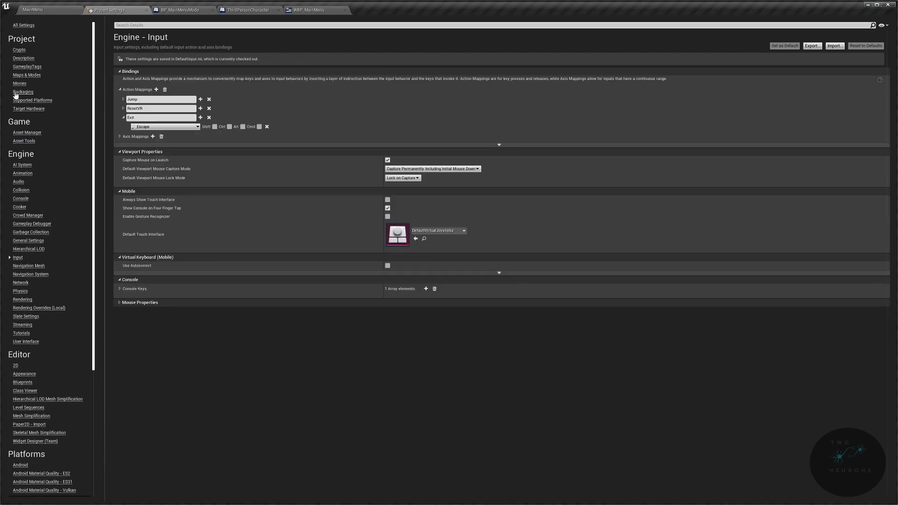
pyautogui.click(23, 92)
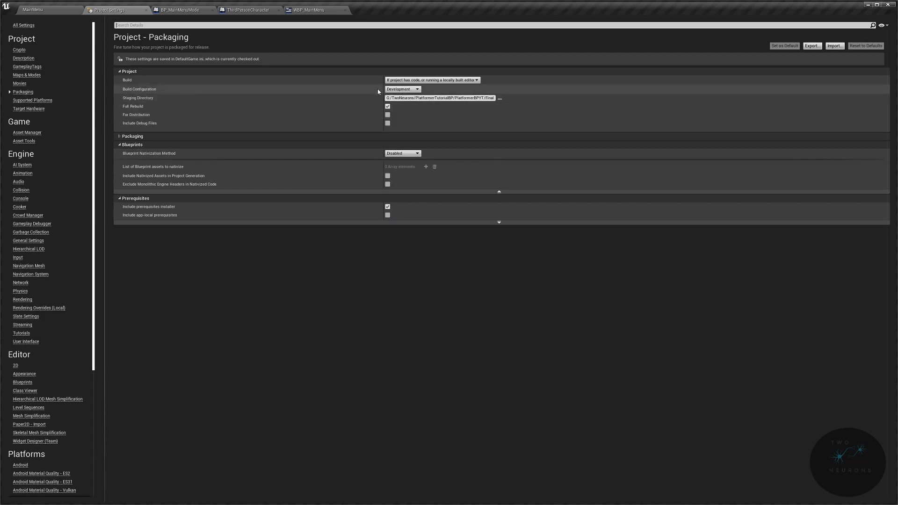
pyautogui.click(403, 89)
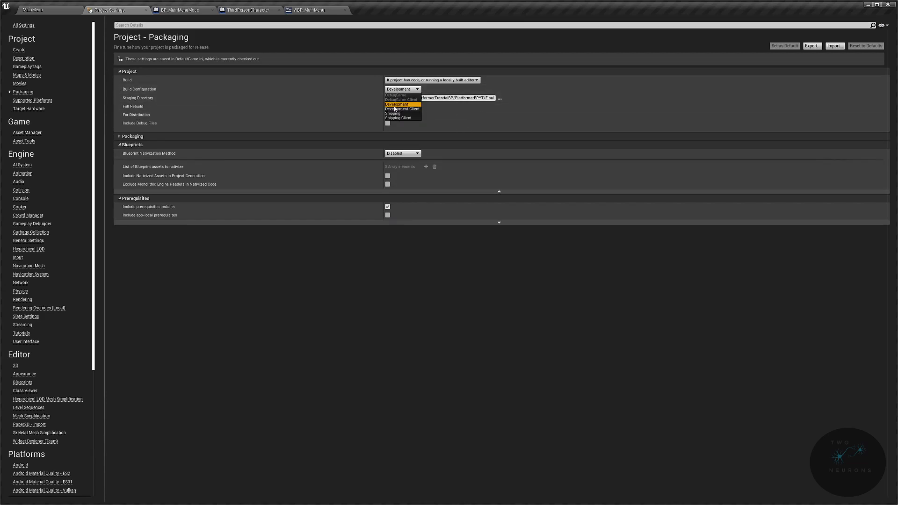
pyautogui.click(396, 105)
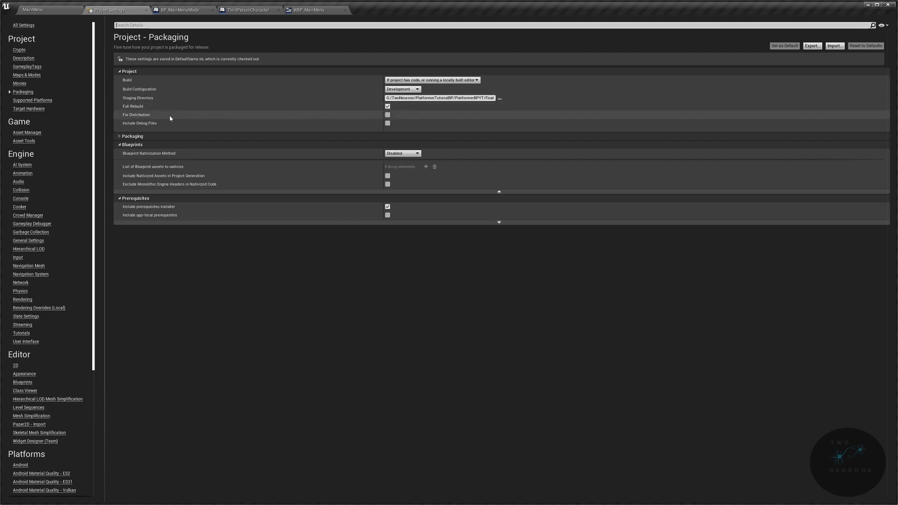
# - Keep Full Rebuild on, check Maps & Modes, and return to the MainMenu level
pyautogui.click(388, 106)
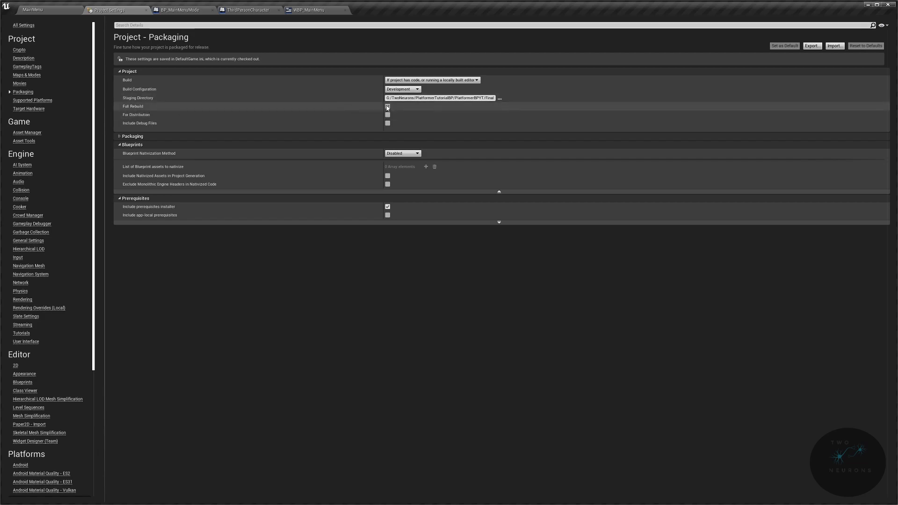
pyautogui.click(388, 107)
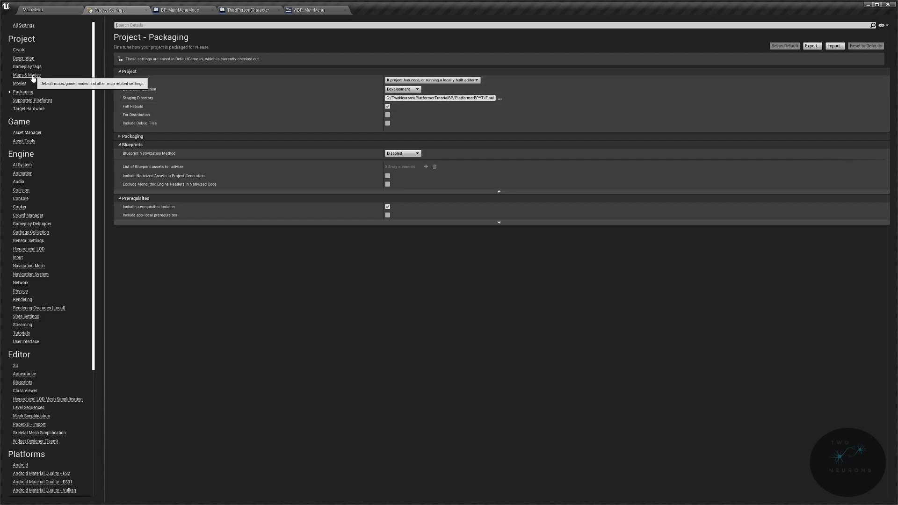
pyautogui.click(26, 74)
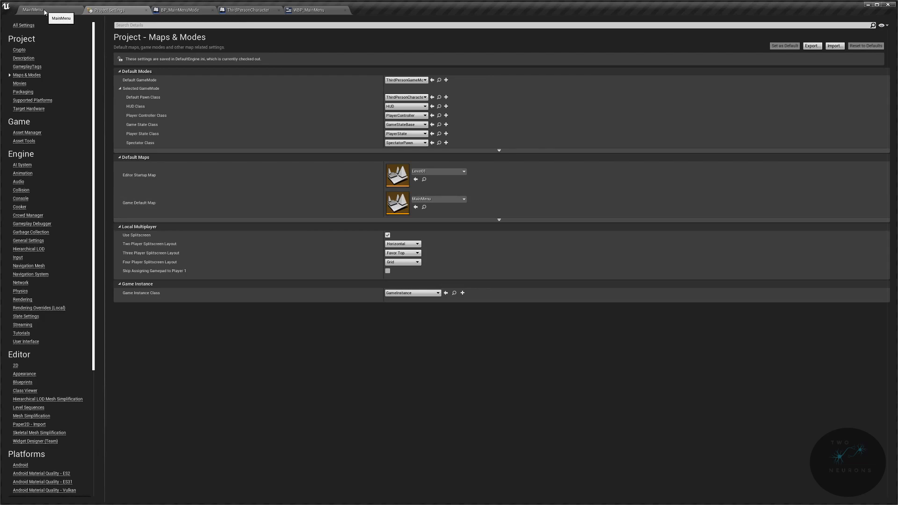
pyautogui.click(32, 10)
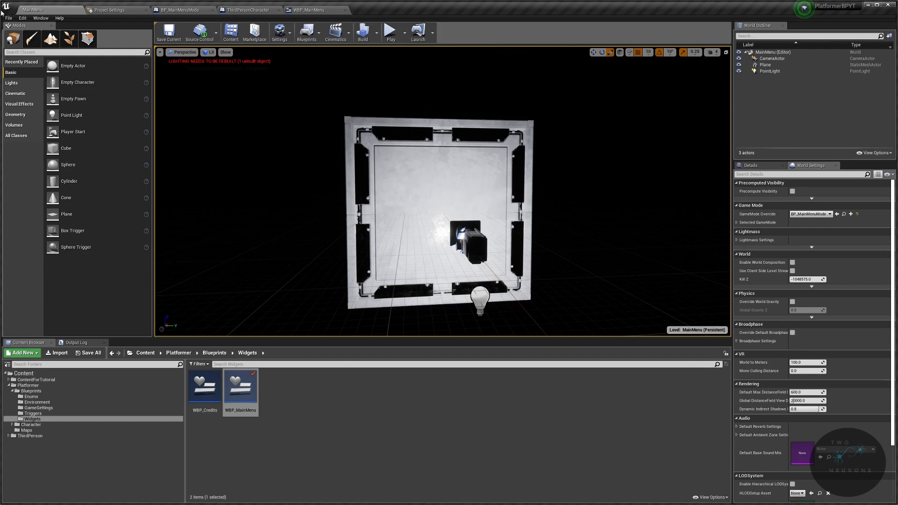
# - Package the project for Windows (64-bit) into the Final folder
pyautogui.click(8, 17)
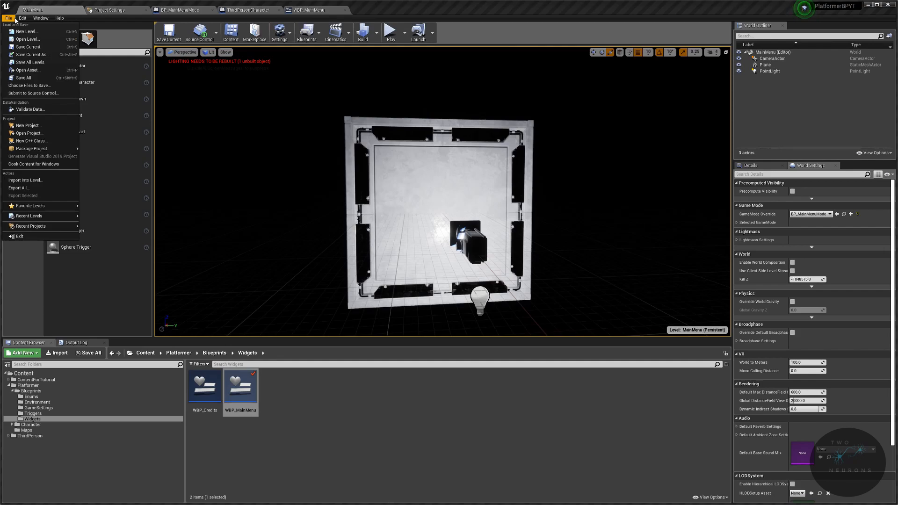
pyautogui.moveTo(31, 149)
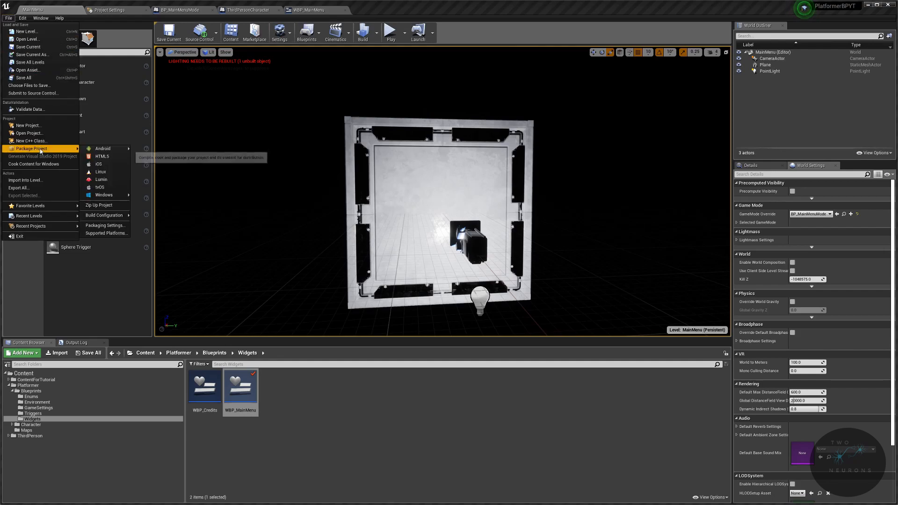
pyautogui.moveTo(102, 180)
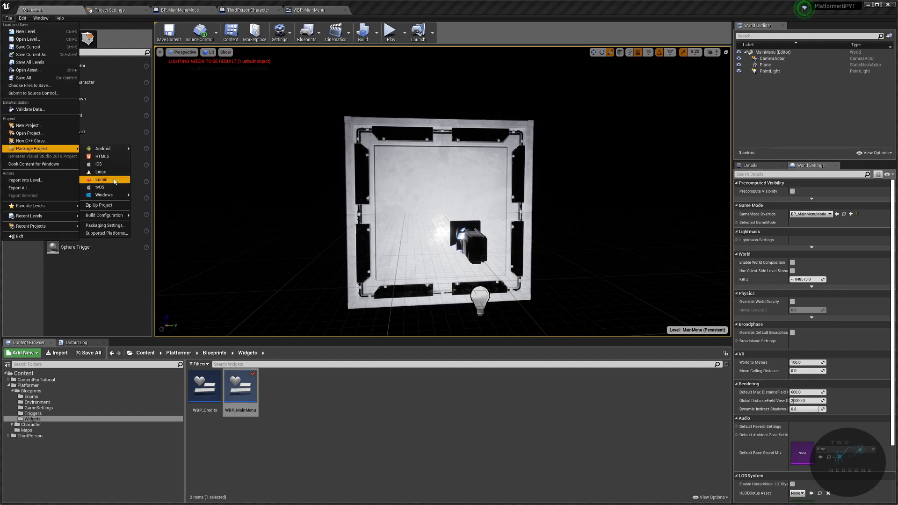
pyautogui.moveTo(104, 195)
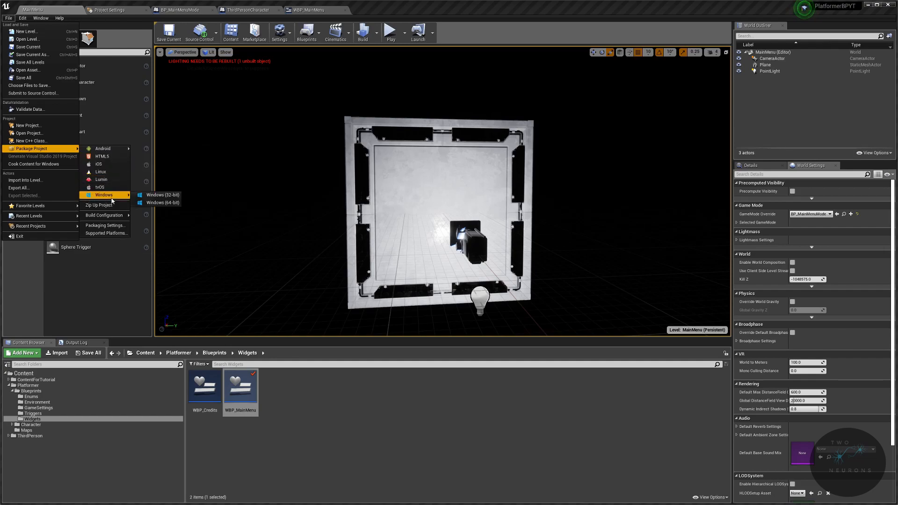
pyautogui.moveTo(162, 202)
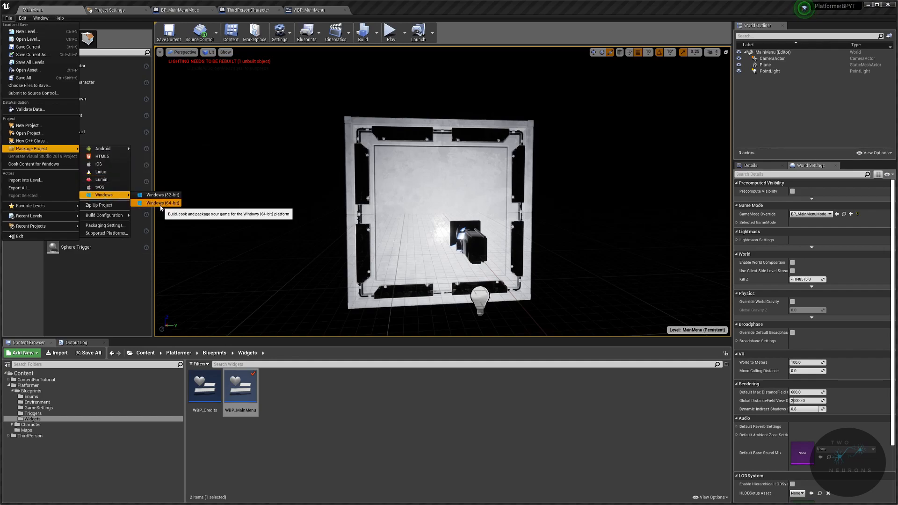
pyautogui.click(164, 203)
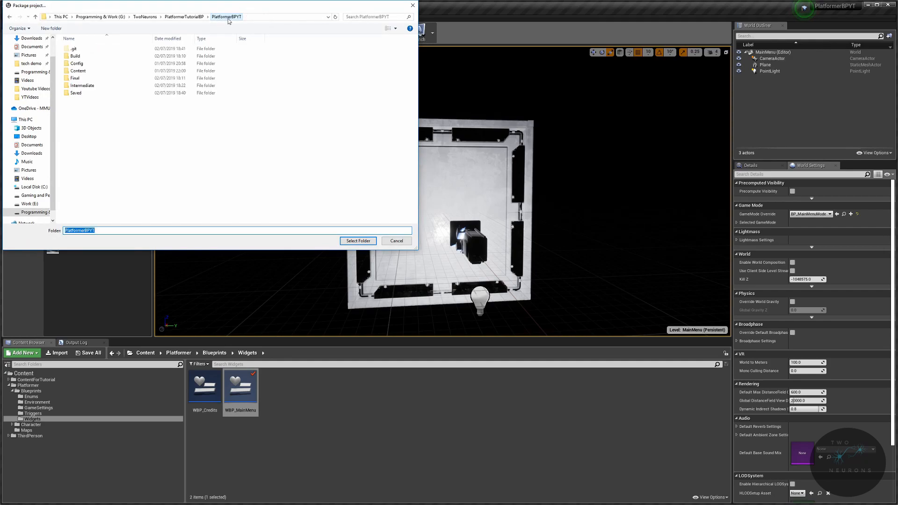
pyautogui.click(75, 78)
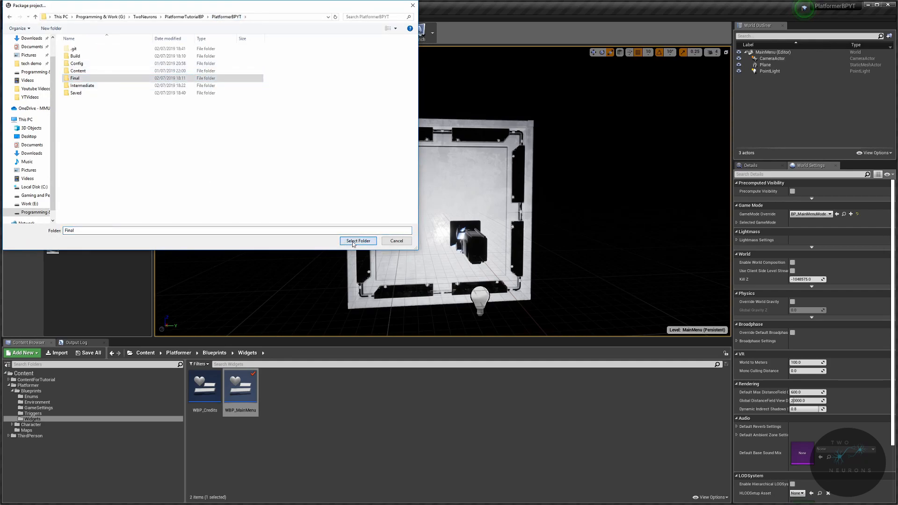
pyautogui.click(358, 240)
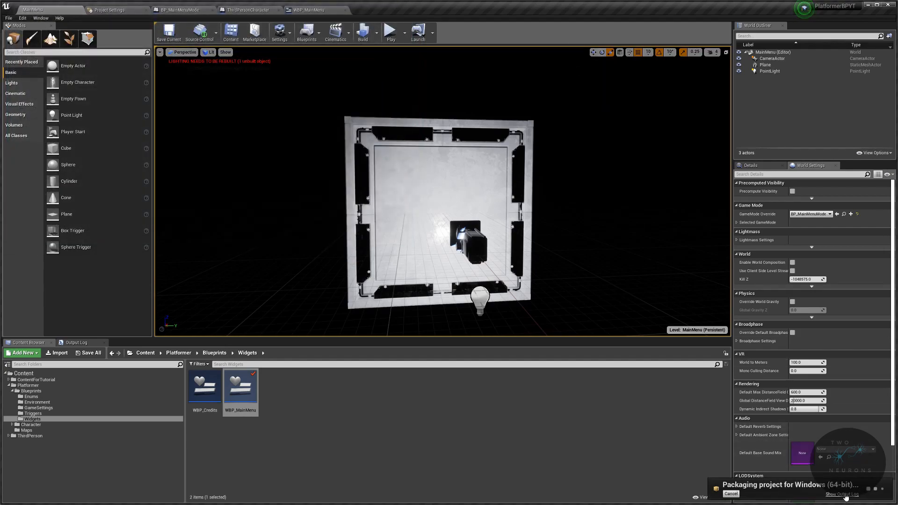
# - Open the Final output folder containing WindowsNoEditor in File Explorer
pyautogui.click(75, 343)
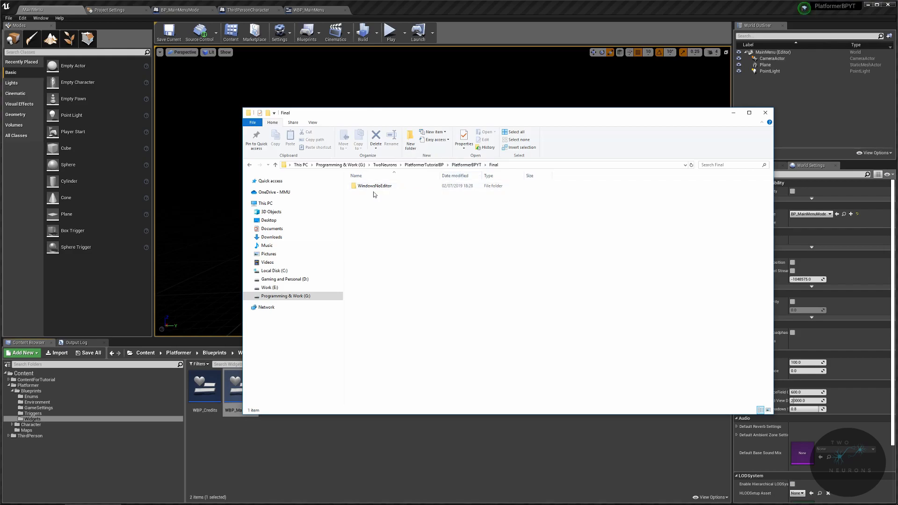
# - Open WindowsNoEditor and run PlatformerBPYT.exe
pyautogui.click(374, 186)
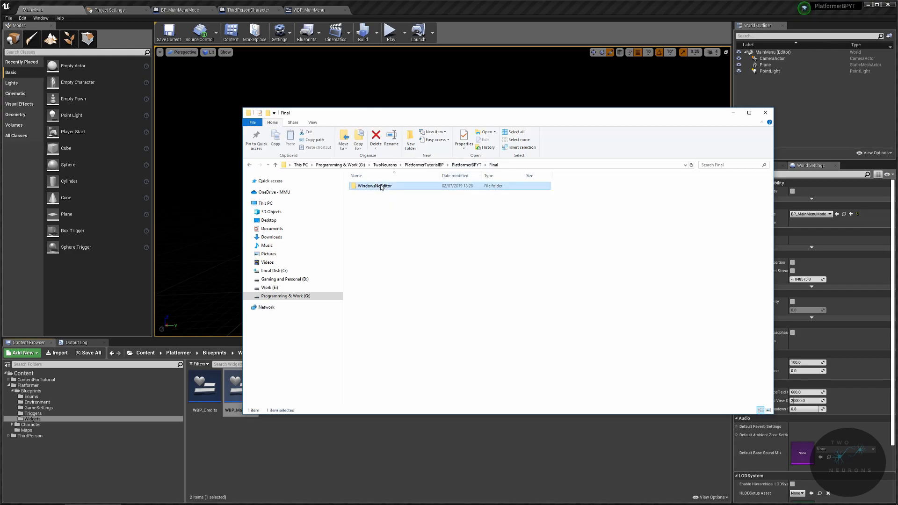
pyautogui.doubleClick(374, 186)
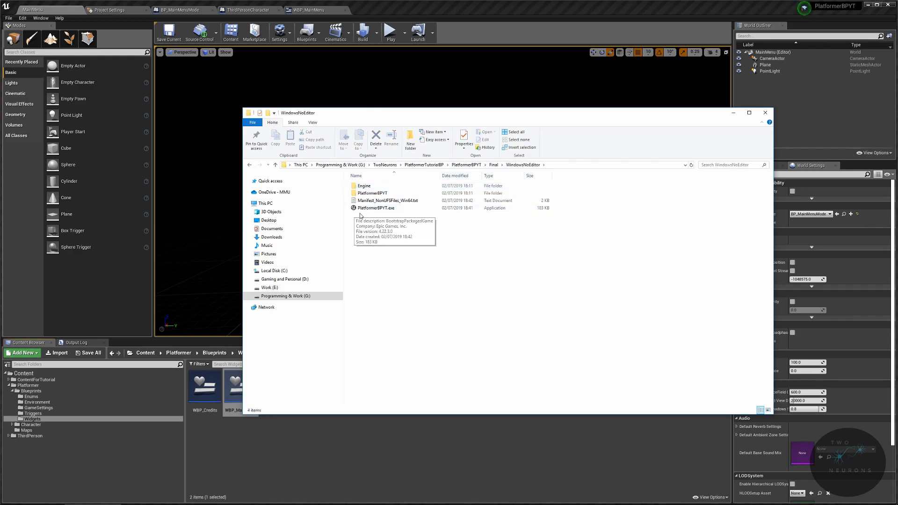
pyautogui.click(375, 208)
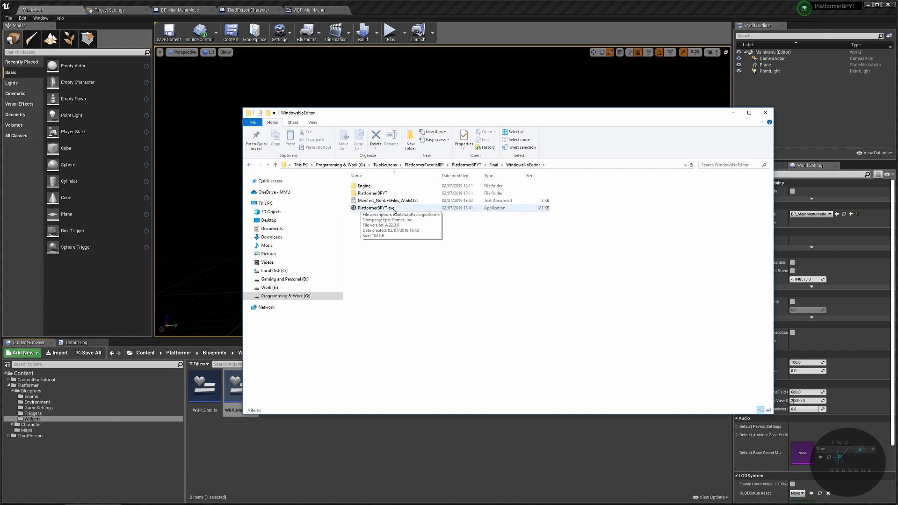
pyautogui.doubleClick(375, 208)
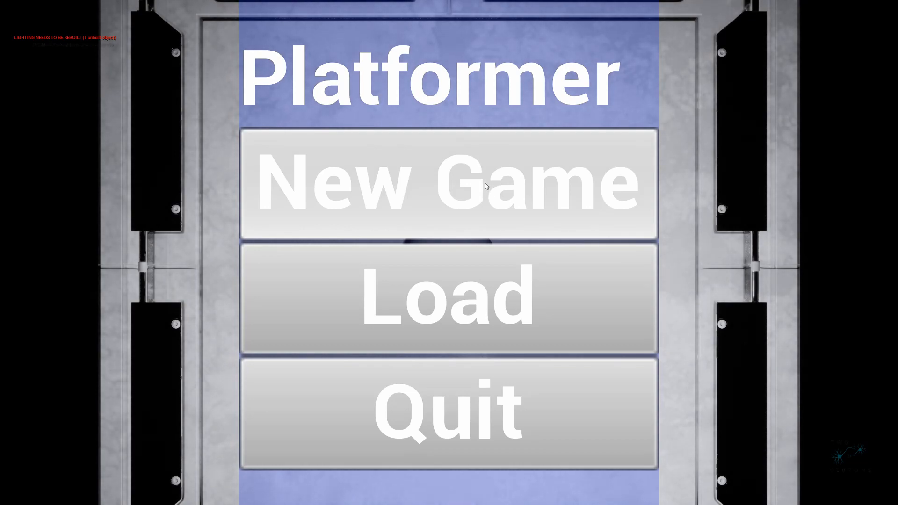
# - Start a New Game from the packaged game's main menu
pyautogui.click(448, 184)
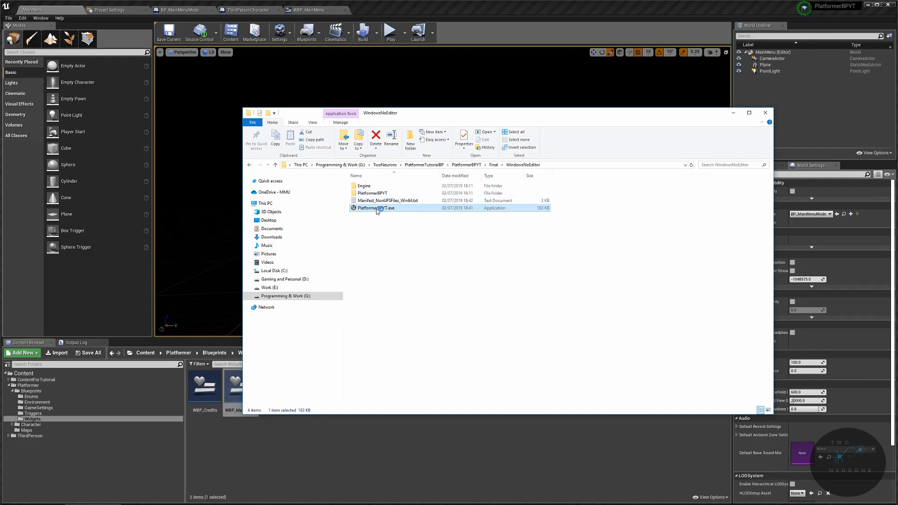
pyautogui.doubleClick(375, 208)
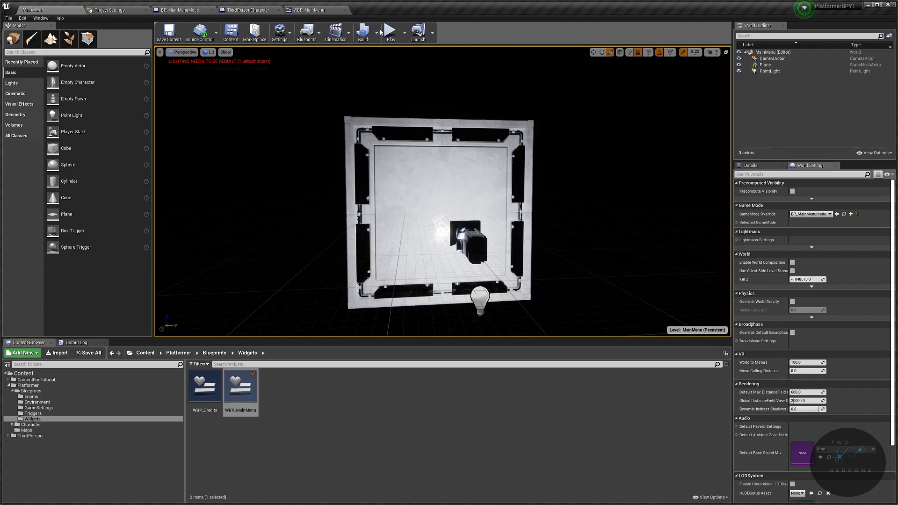
# - Run Build Lighting Only on the MainMenu level and dismiss the completion notice
pyautogui.click(363, 33)
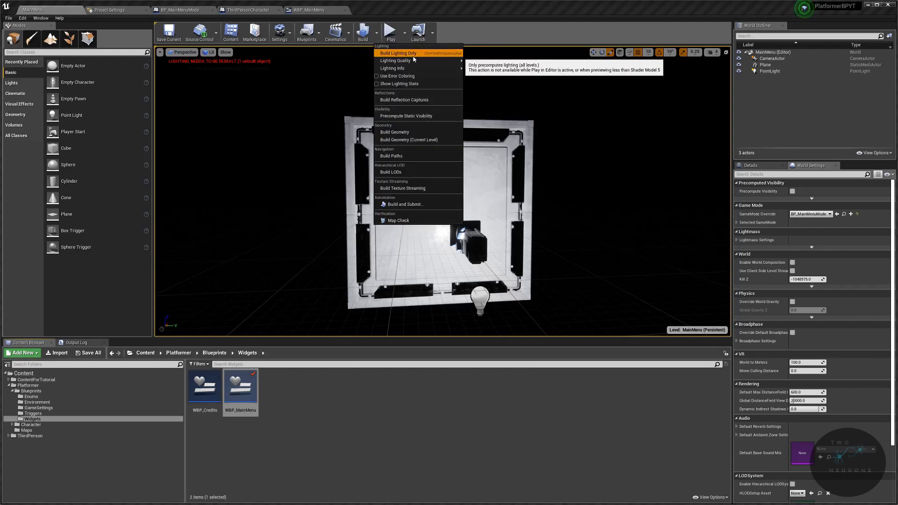
pyautogui.click(397, 53)
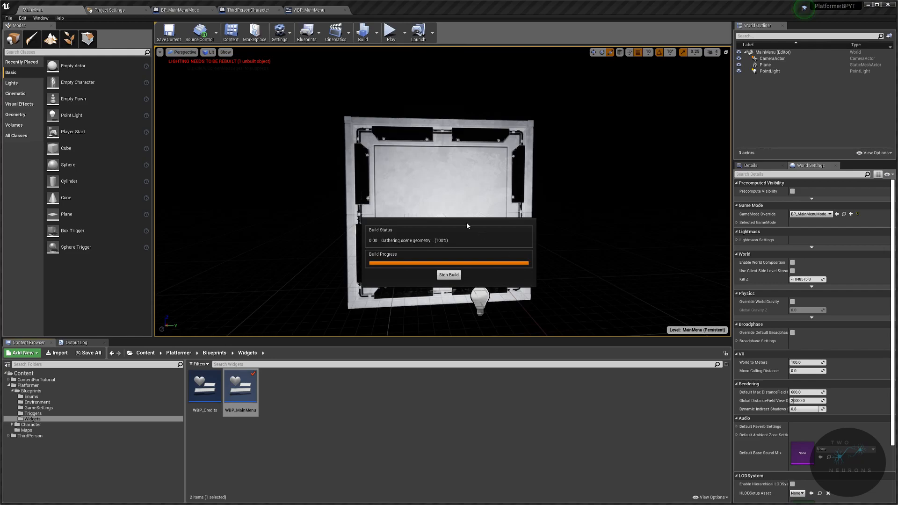
pyautogui.moveTo(467, 249)
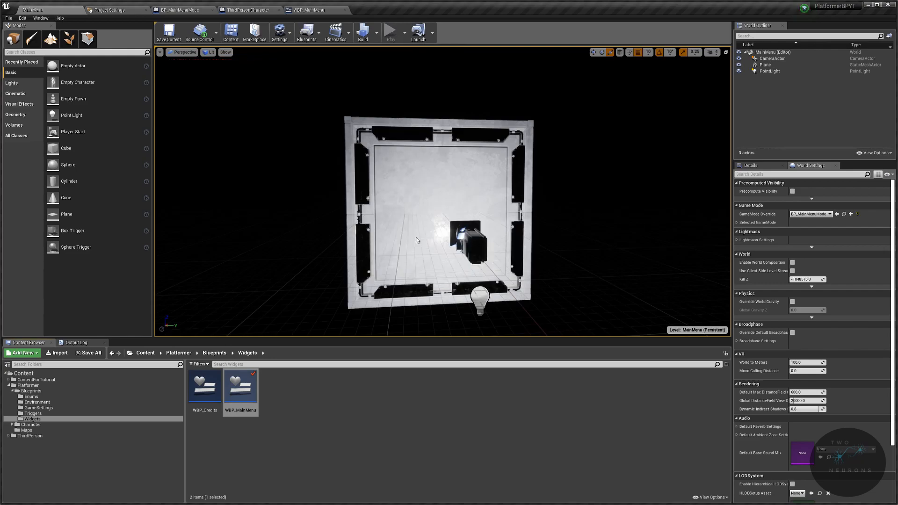
pyautogui.click(362, 33)
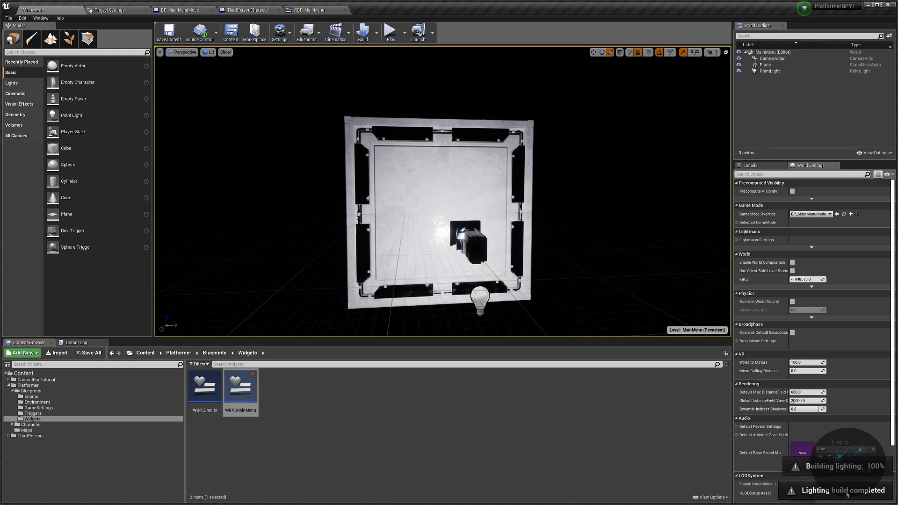
pyautogui.click(9, 18)
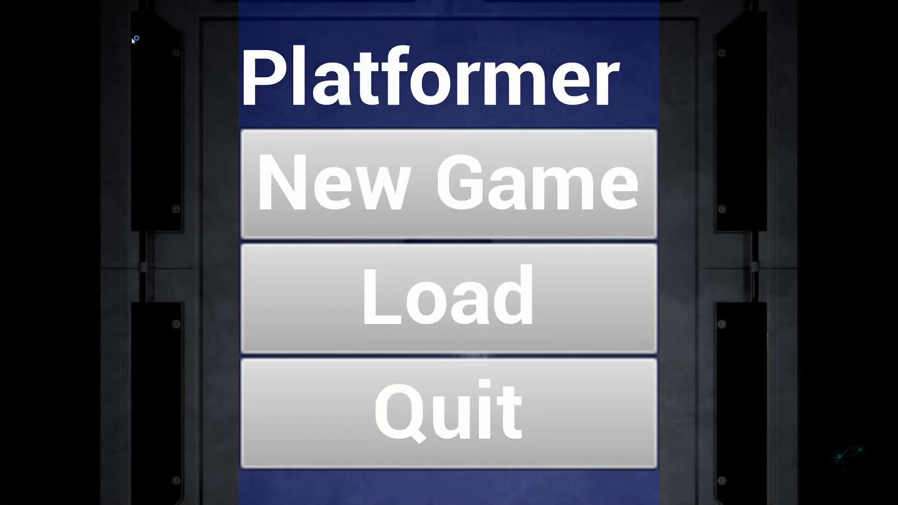
# - Click New Game on the Platformer main menu to play the first level
pyautogui.click(449, 184)
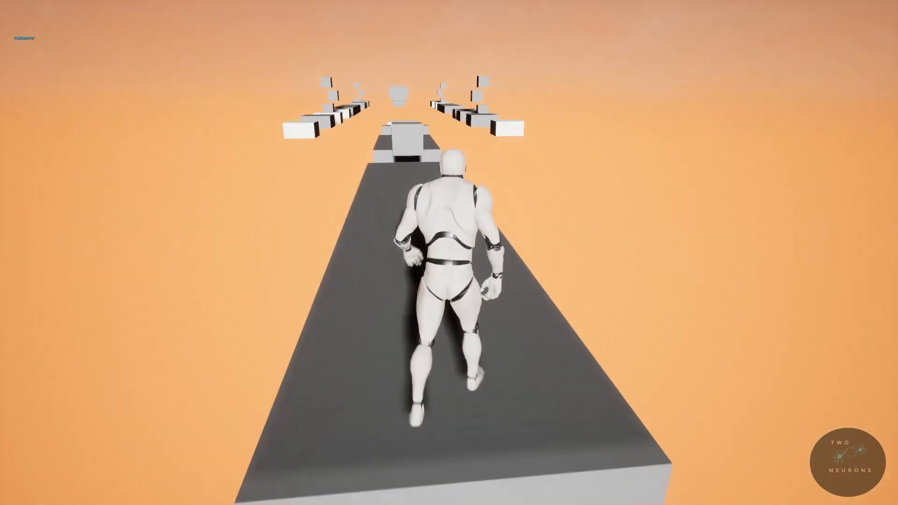